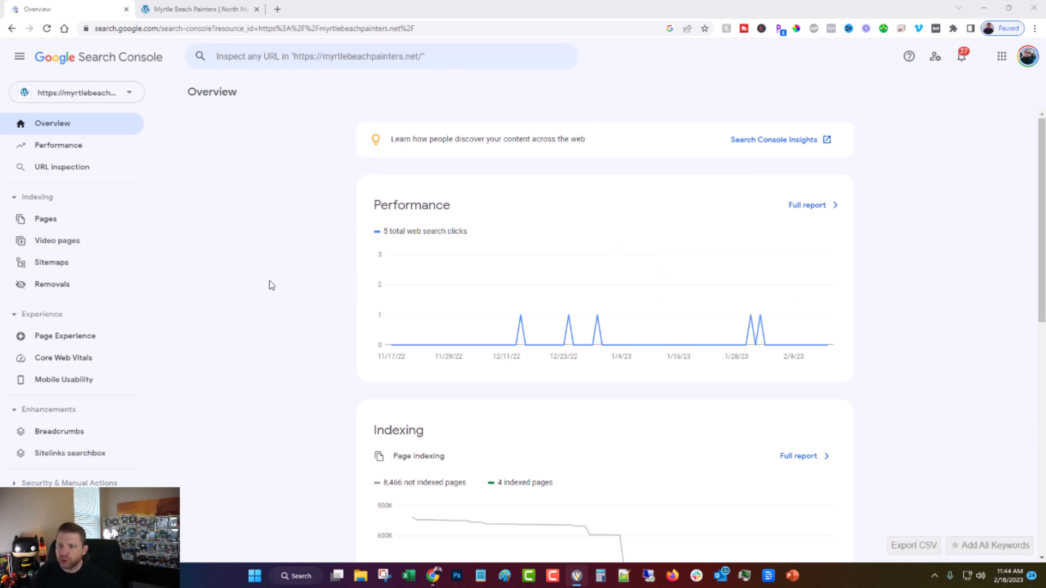
mouse_move(273, 255)
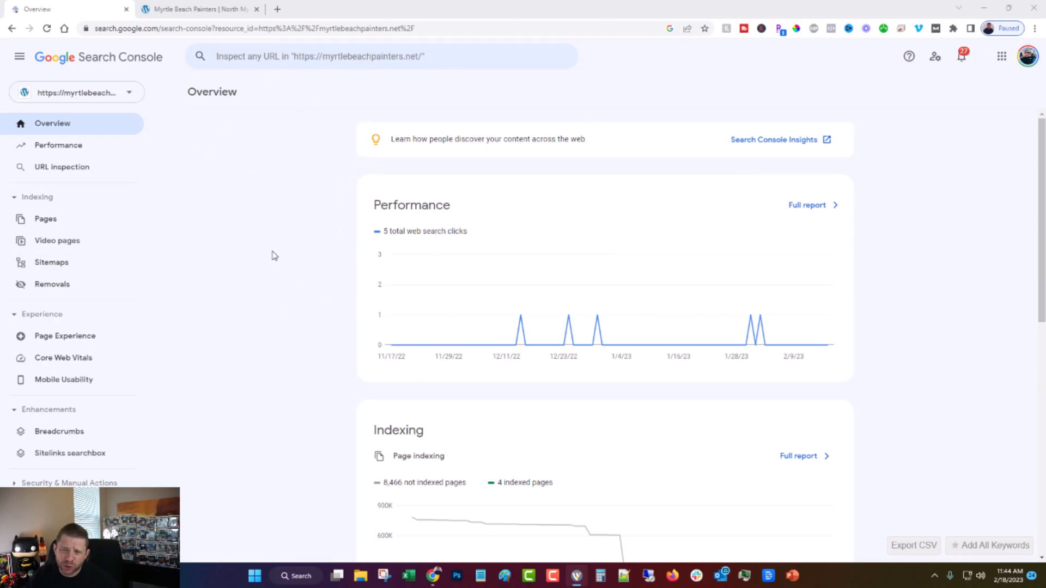
mouse_move(268, 257)
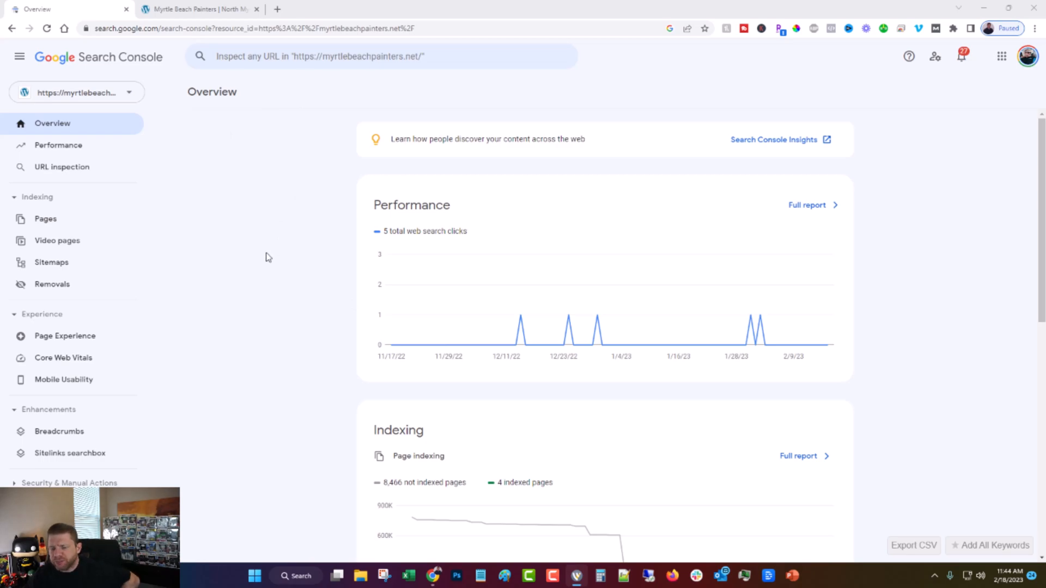
mouse_move(244, 268)
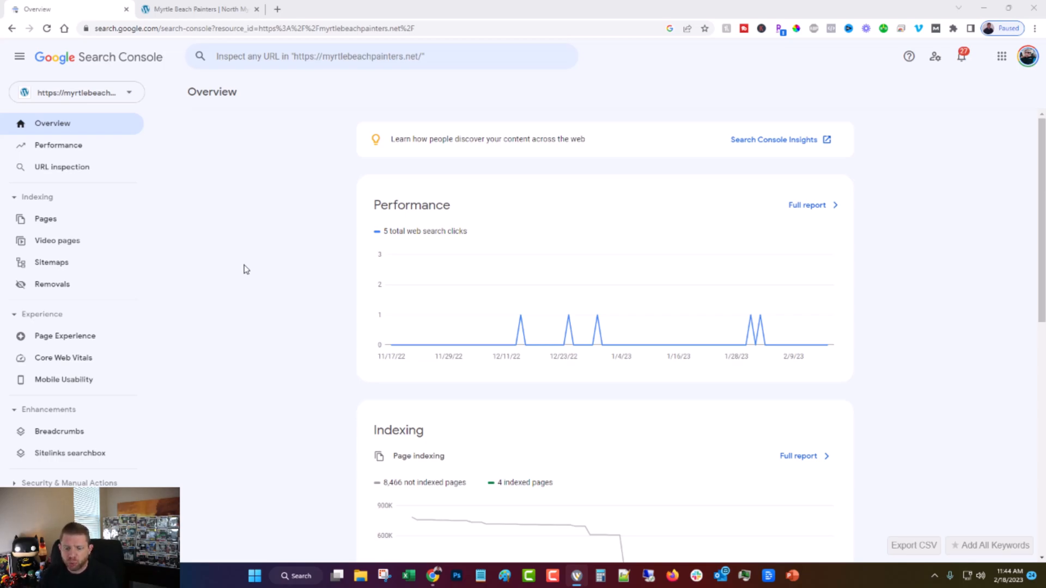
mouse_move(216, 288)
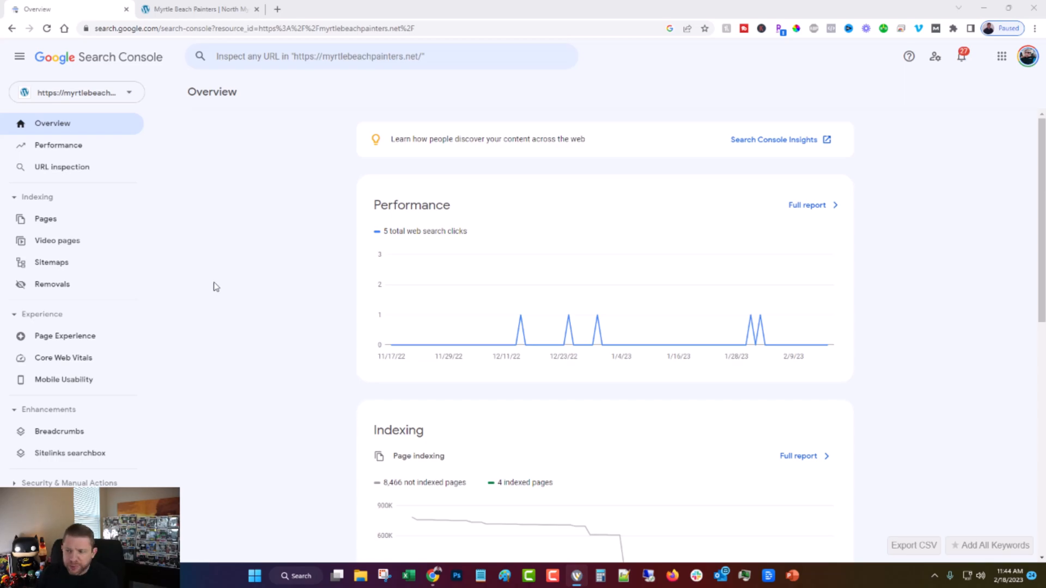
mouse_move(253, 315)
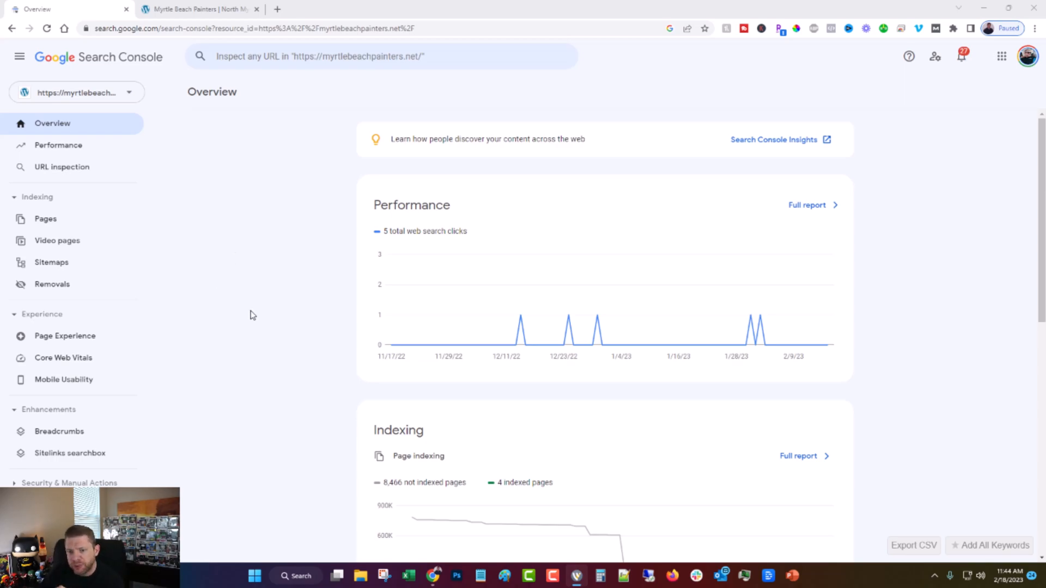
mouse_move(246, 305)
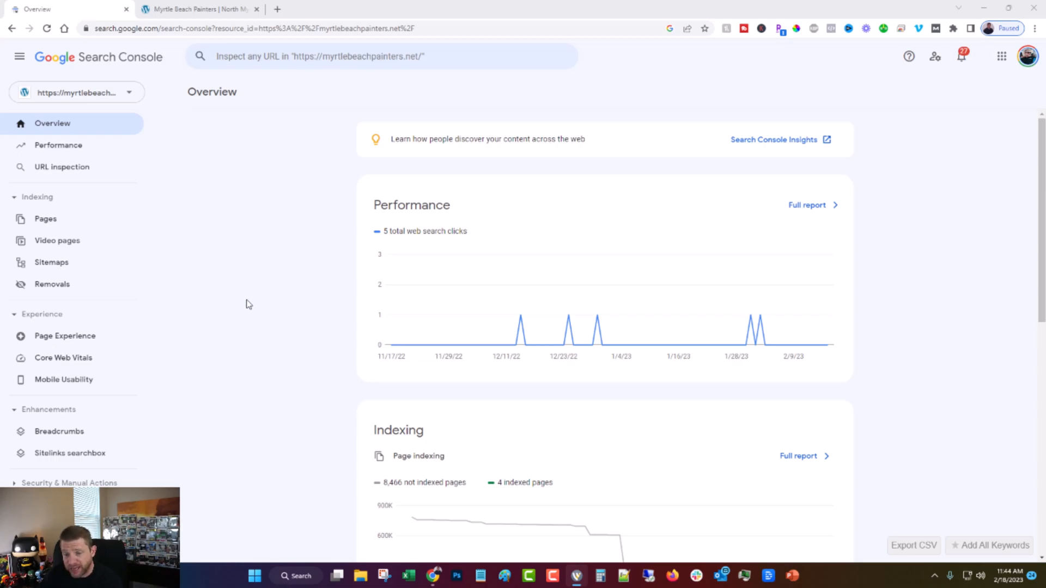
mouse_move(262, 318)
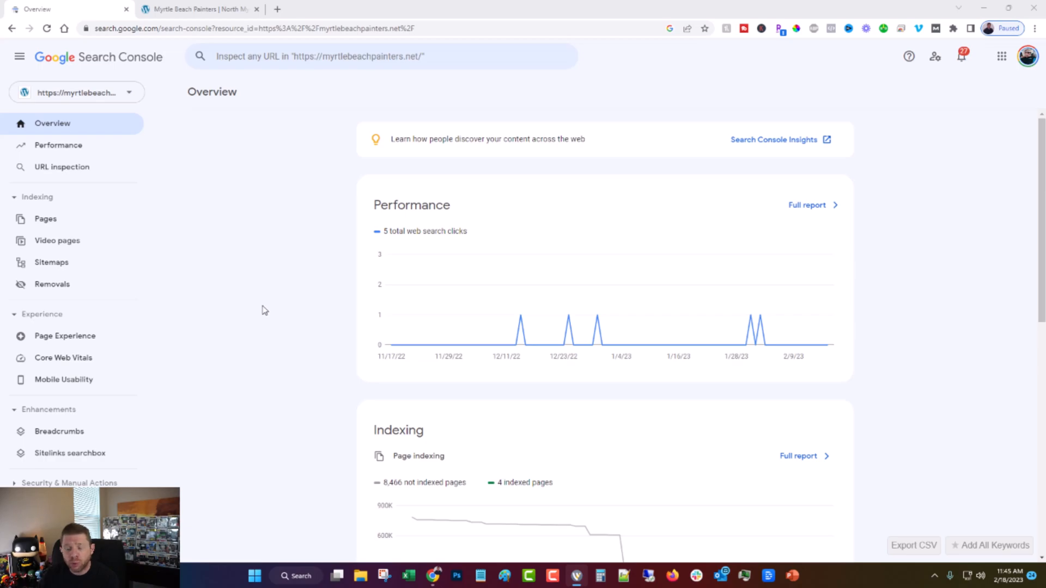
mouse_move(208, 347)
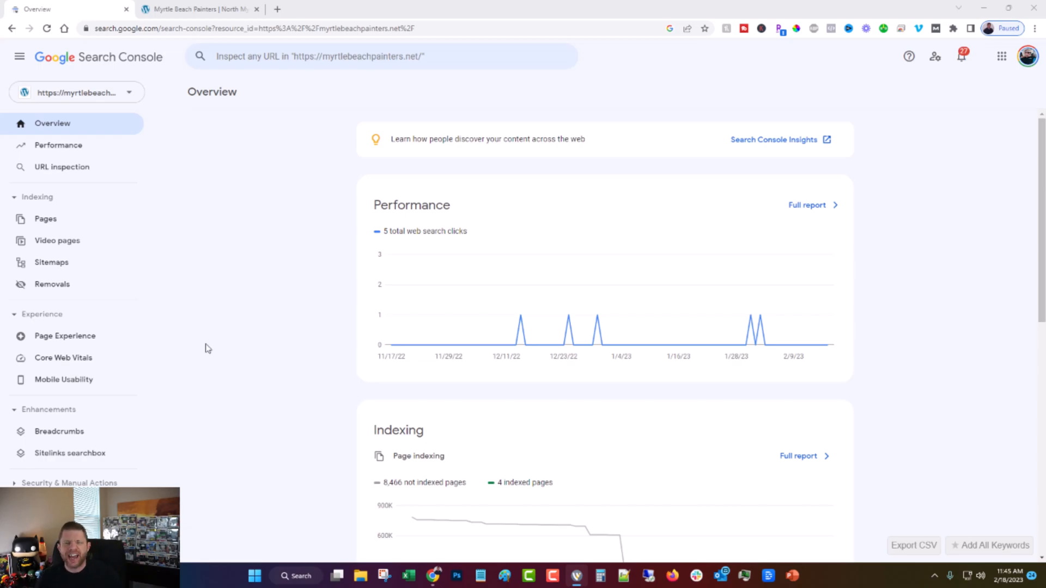
mouse_move(207, 348)
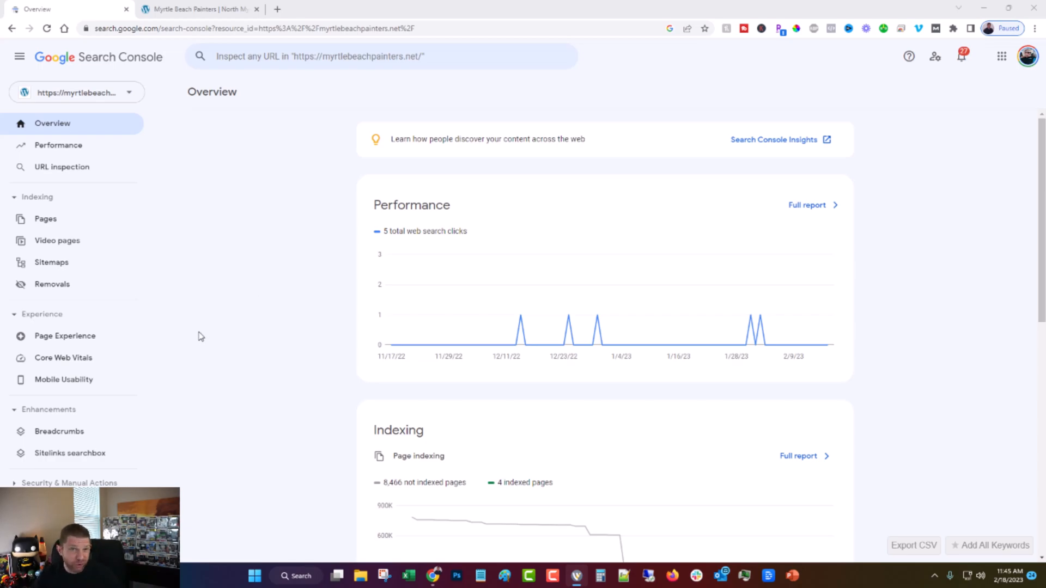
mouse_move(258, 409)
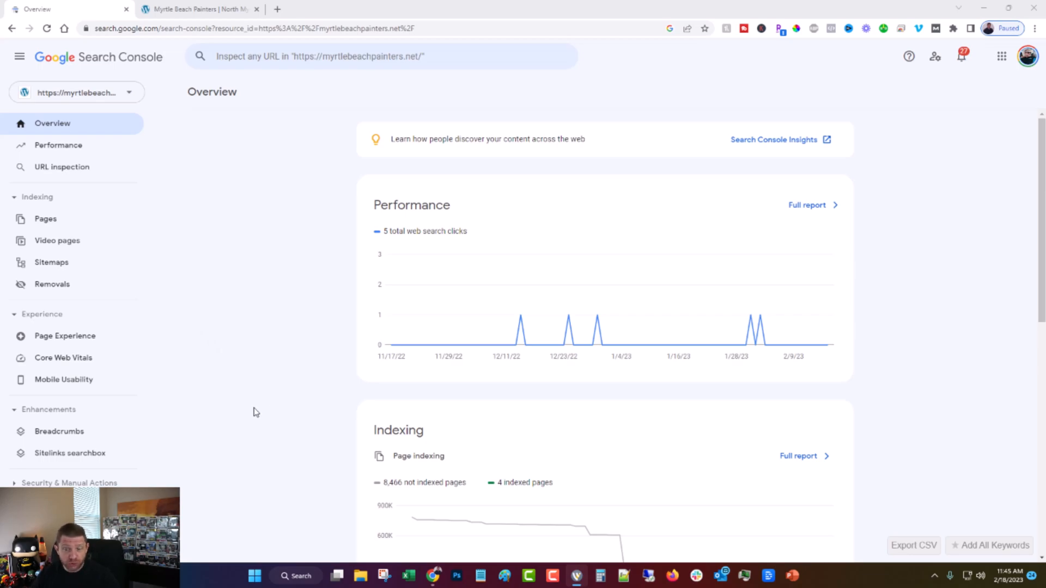
mouse_move(97, 241)
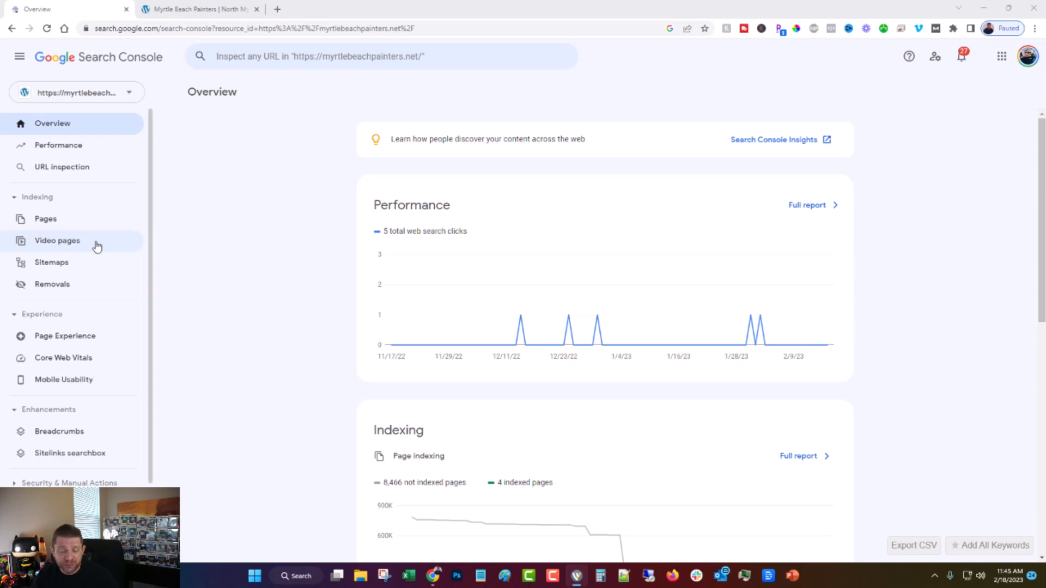
mouse_move(51, 284)
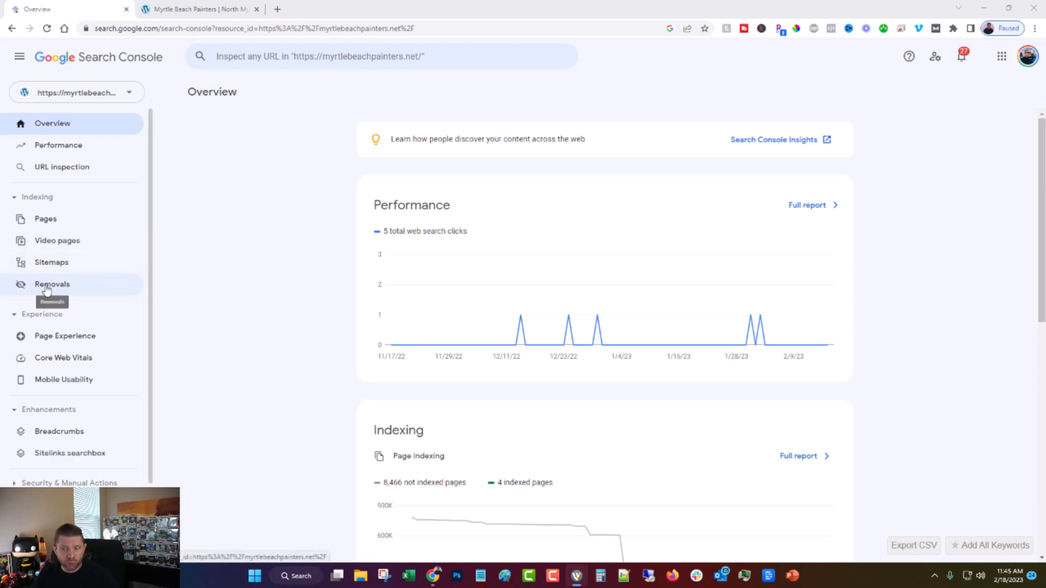
- Open the site's Removals page, which shows no temporary removal requests
click(51, 284)
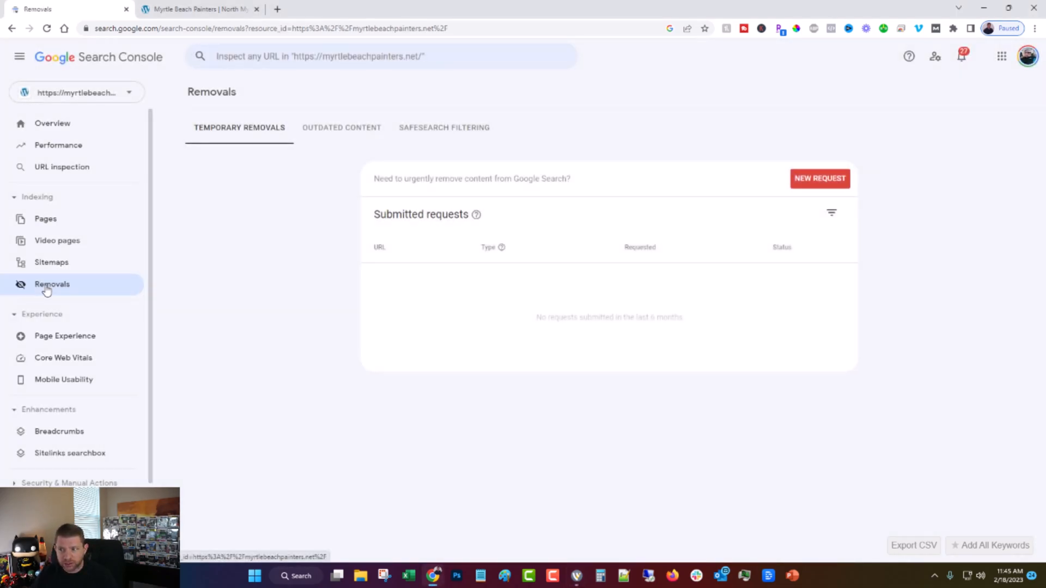
mouse_move(317, 327)
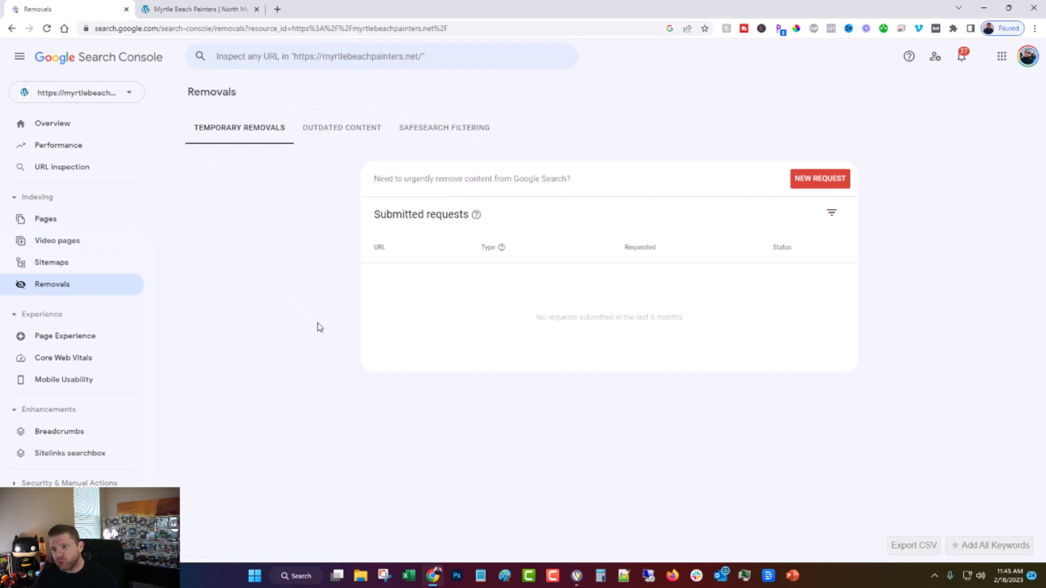
mouse_move(313, 350)
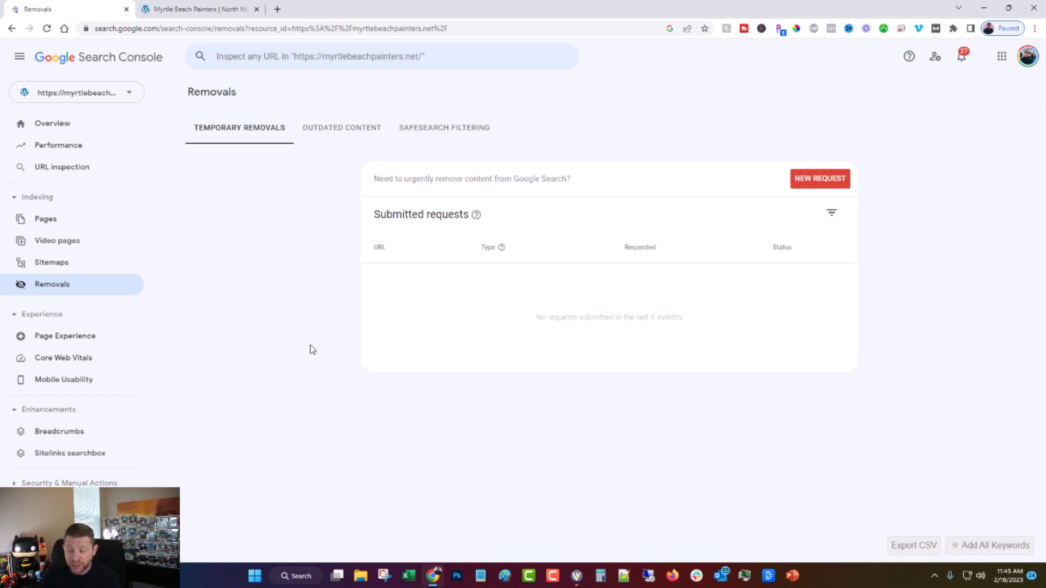
mouse_move(820, 178)
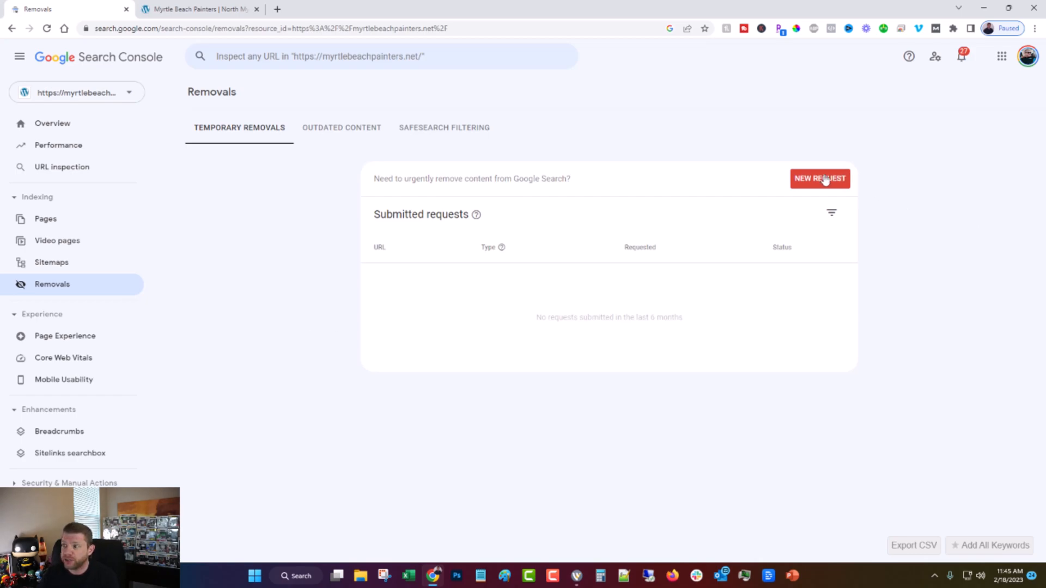
click(199, 9)
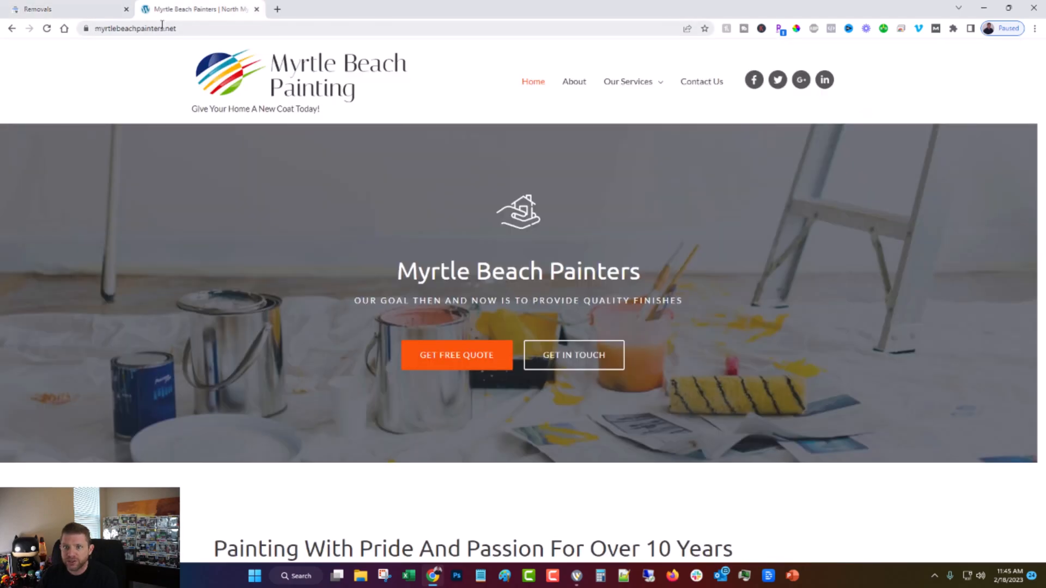
right_click(133, 27)
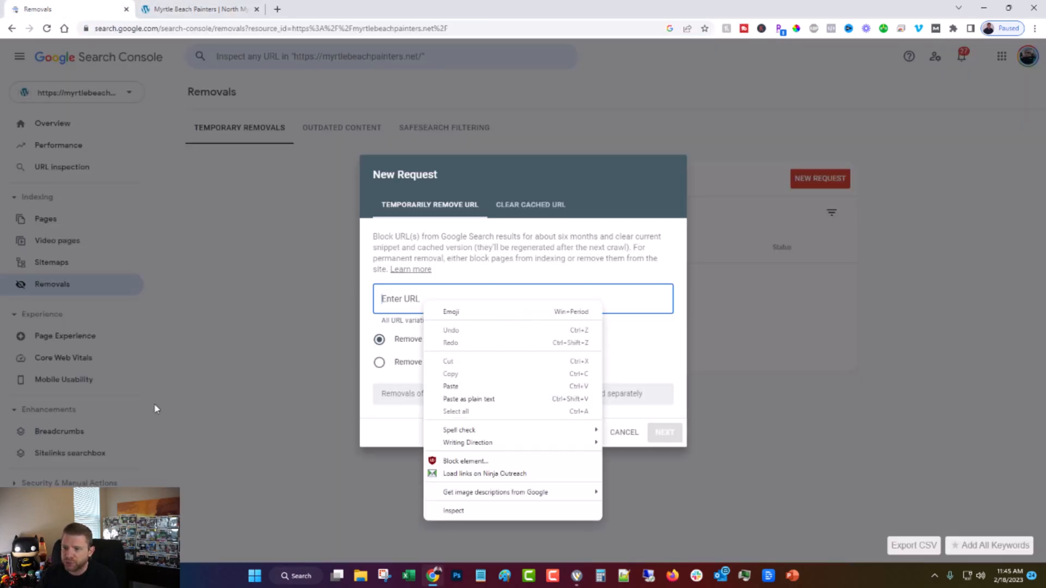
click(451, 387)
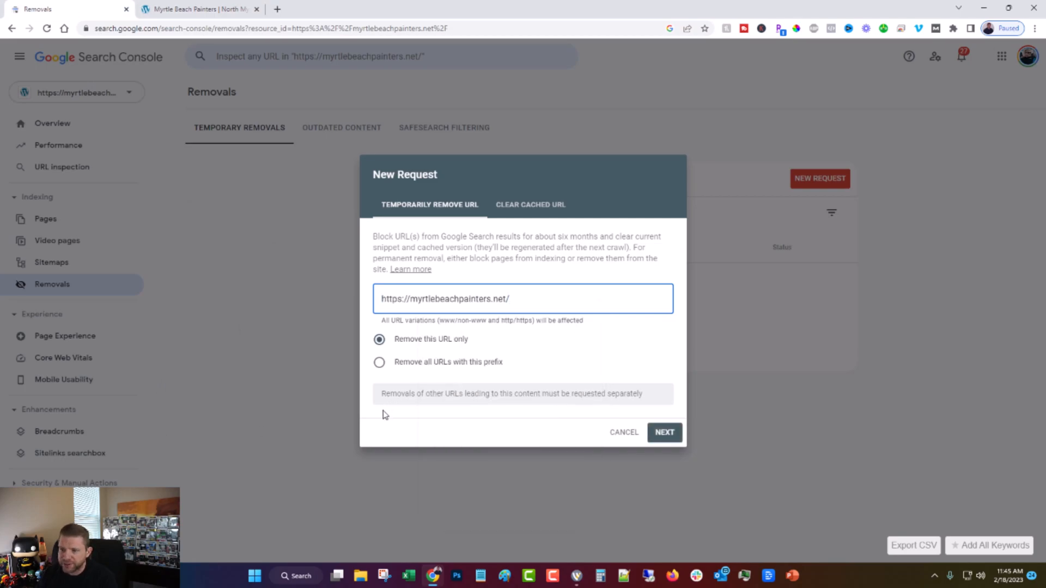
mouse_move(360, 245)
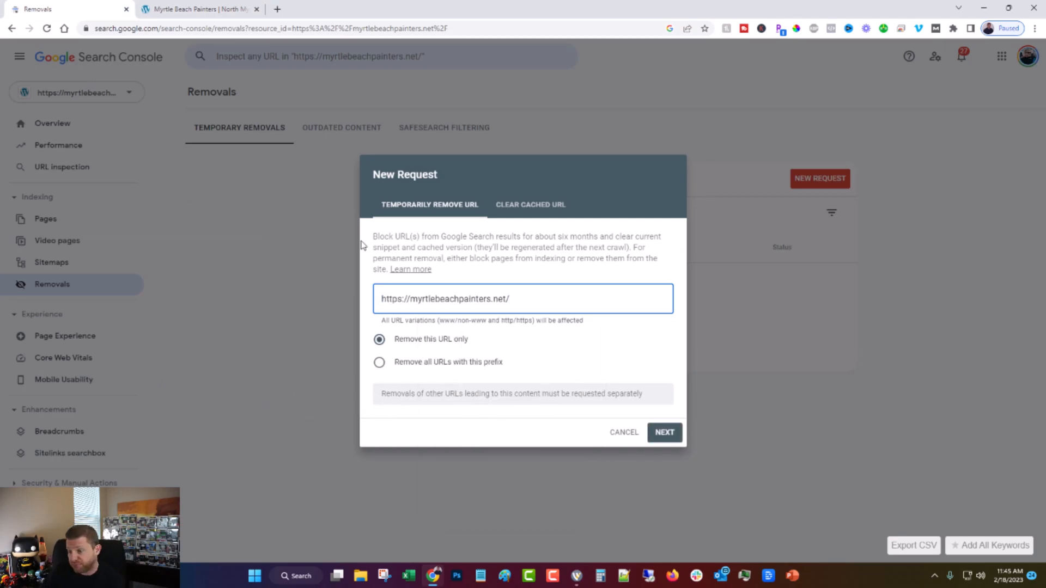
mouse_move(287, 312)
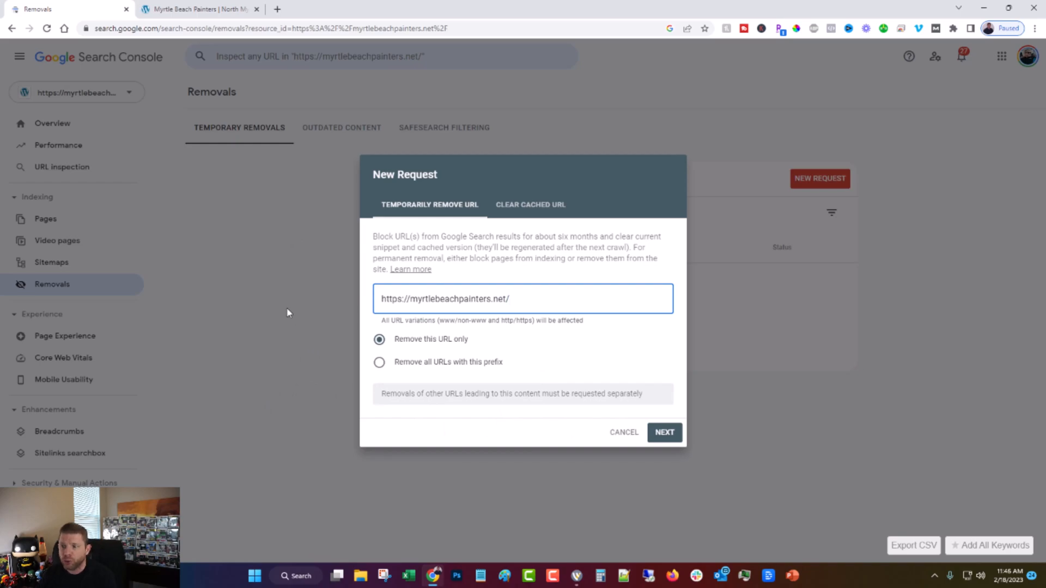
click(623, 432)
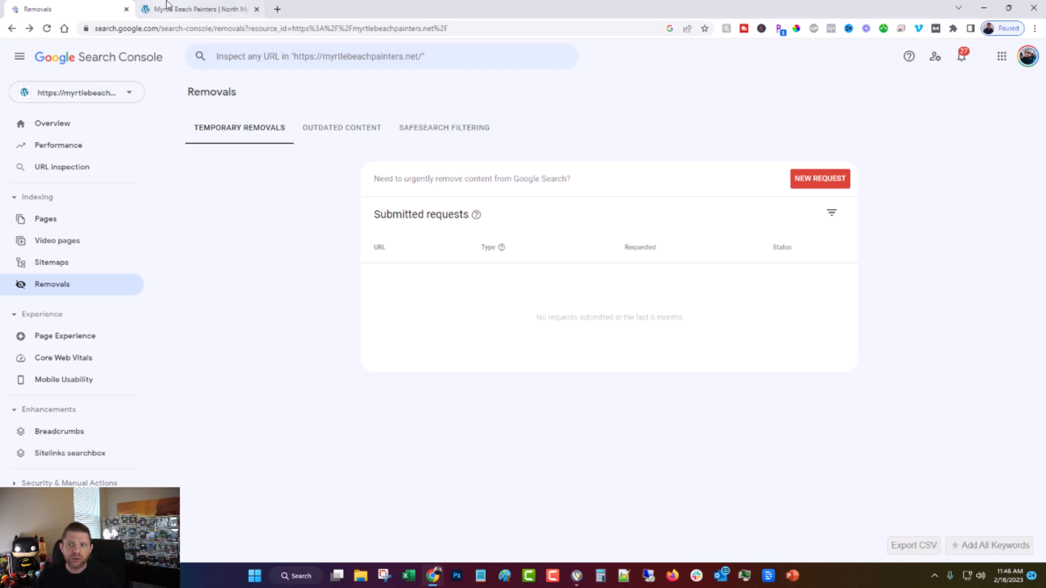
click(197, 9)
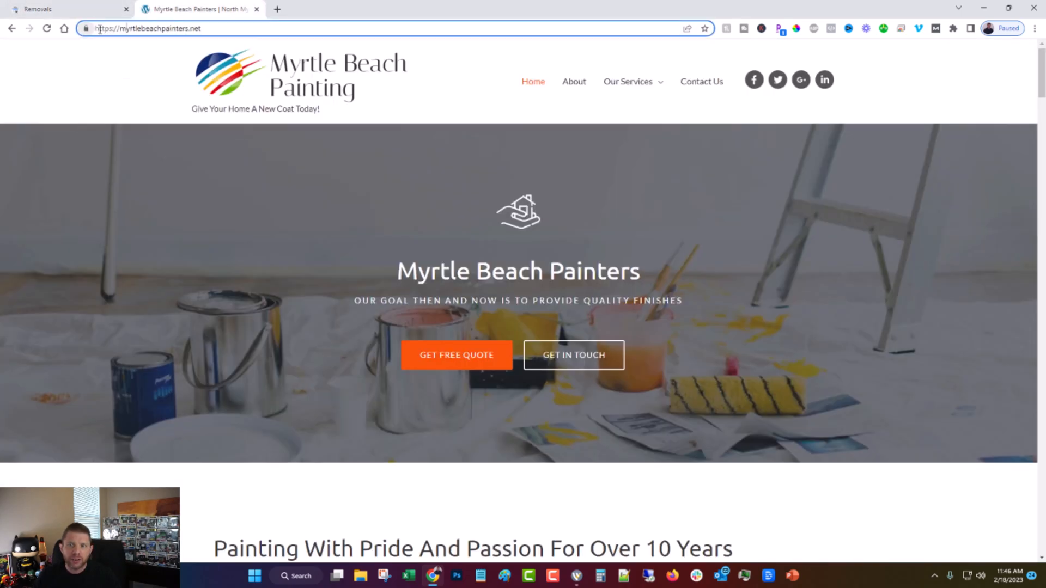
text(smyrtlebeachpainters.net)
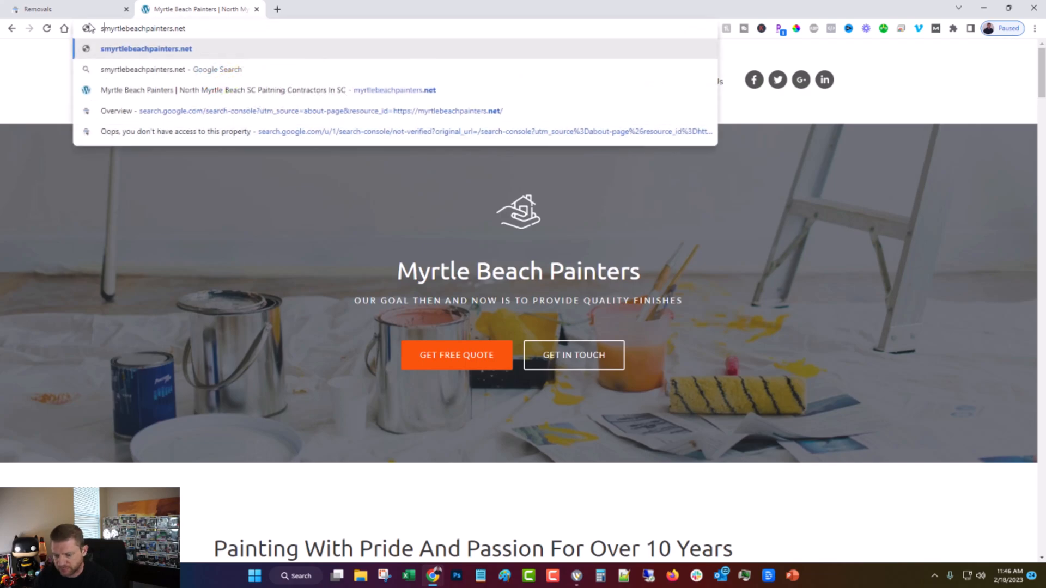
text(site:myrtlebeachpainters.net)
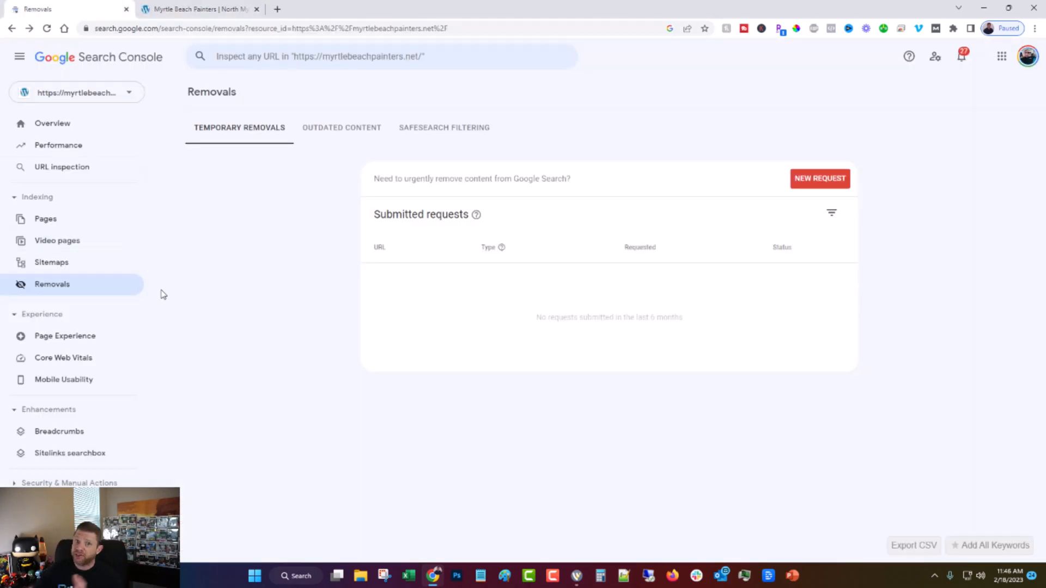
mouse_move(208, 301)
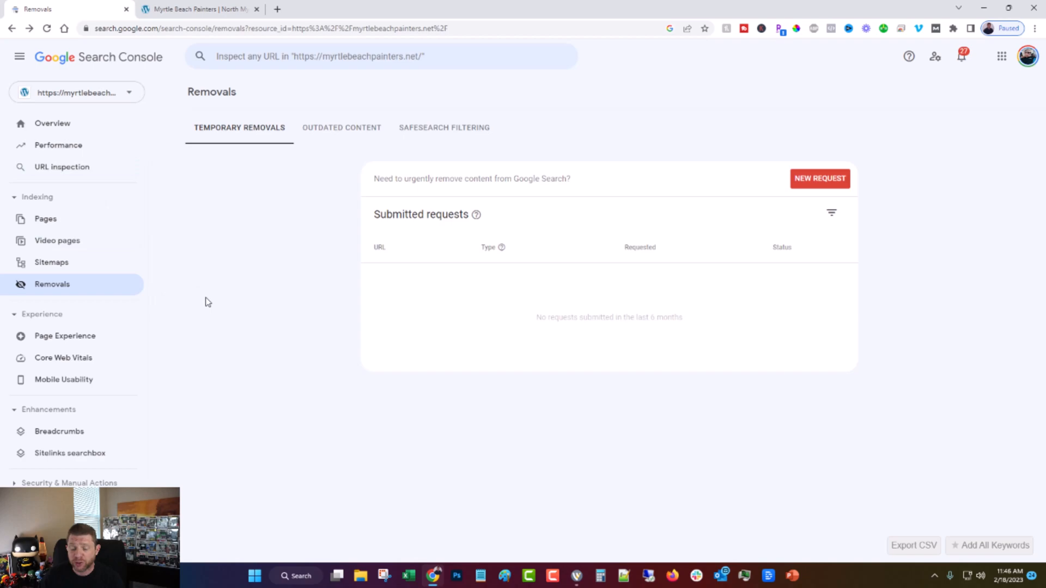
mouse_move(483, 420)
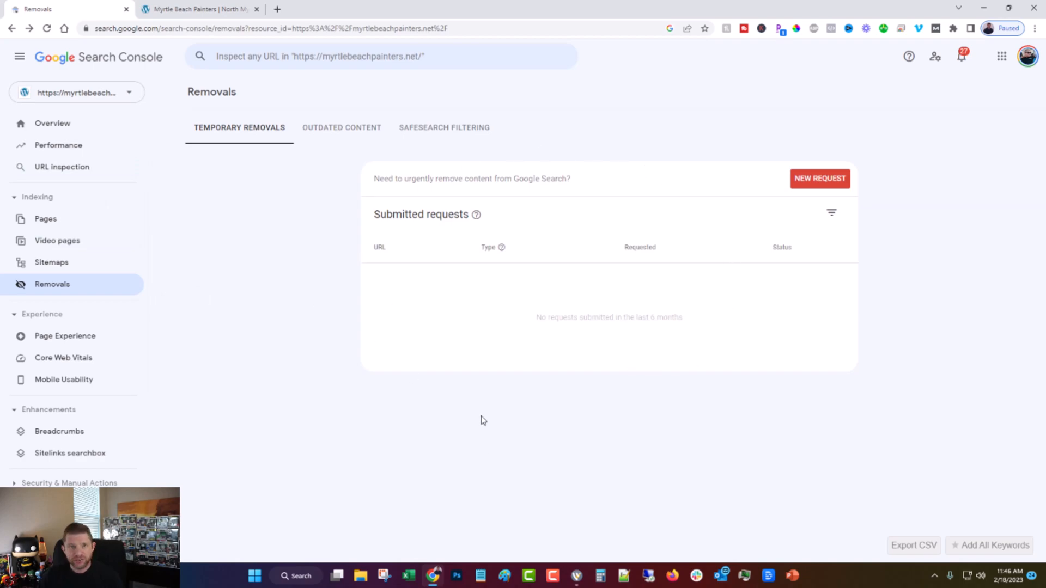
mouse_move(467, 405)
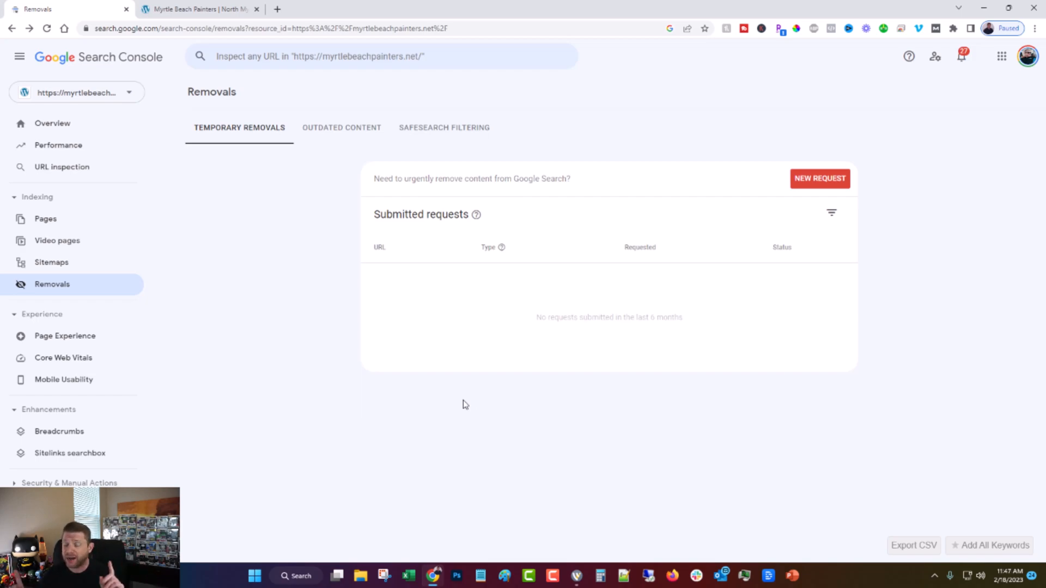
mouse_move(471, 401)
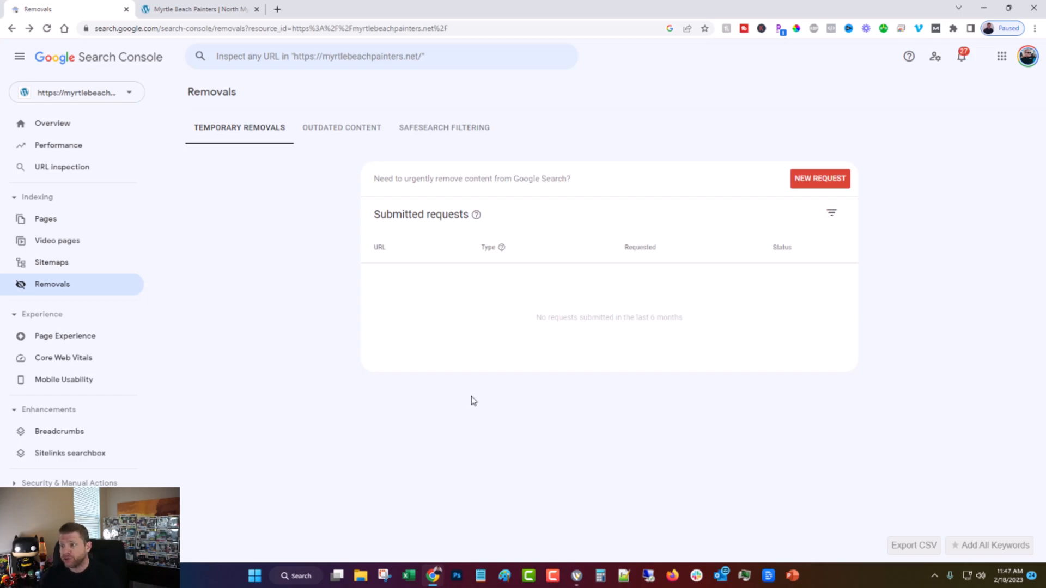
mouse_move(818, 263)
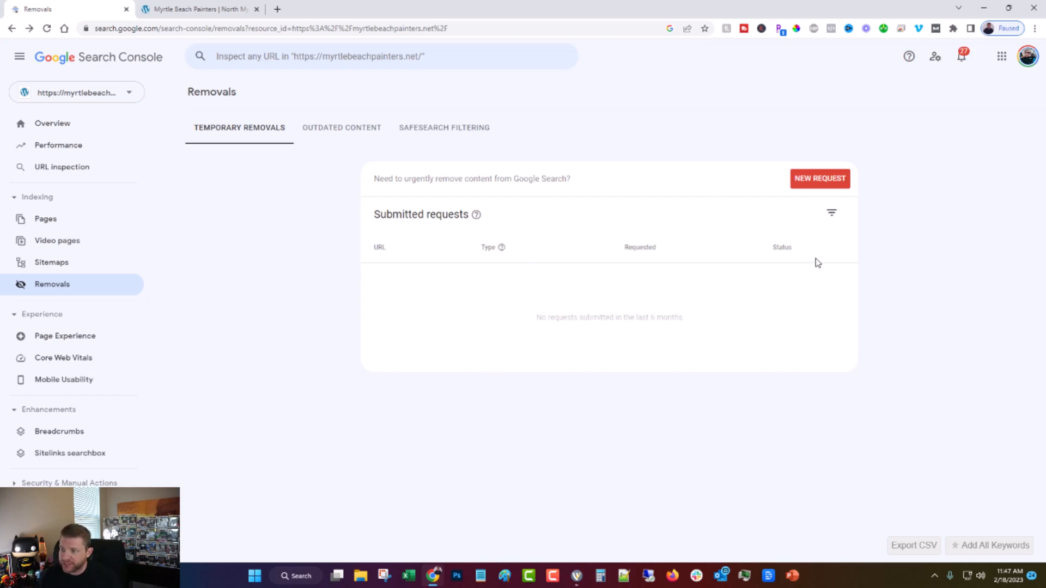
mouse_move(829, 305)
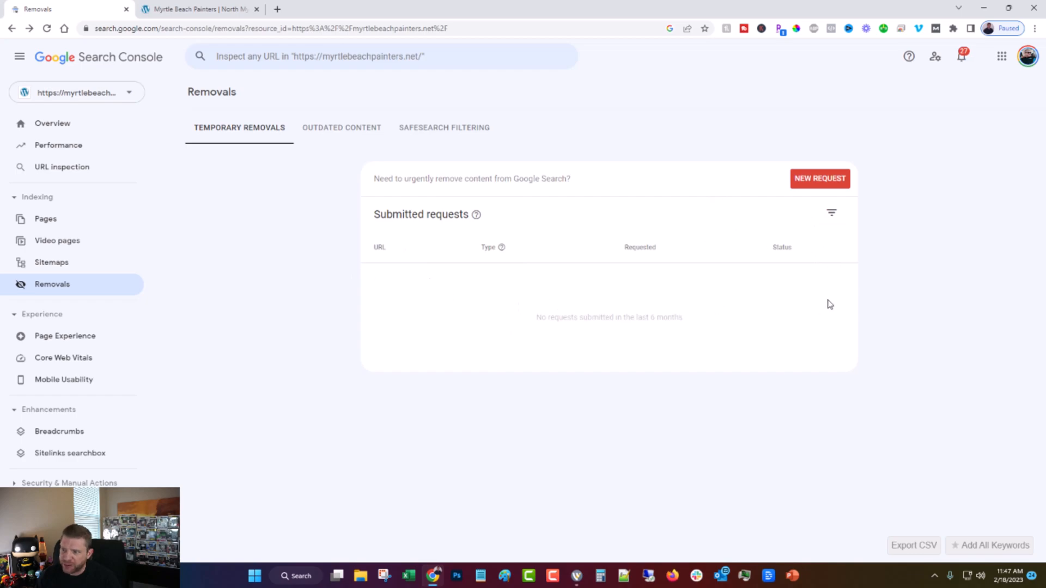
mouse_move(841, 277)
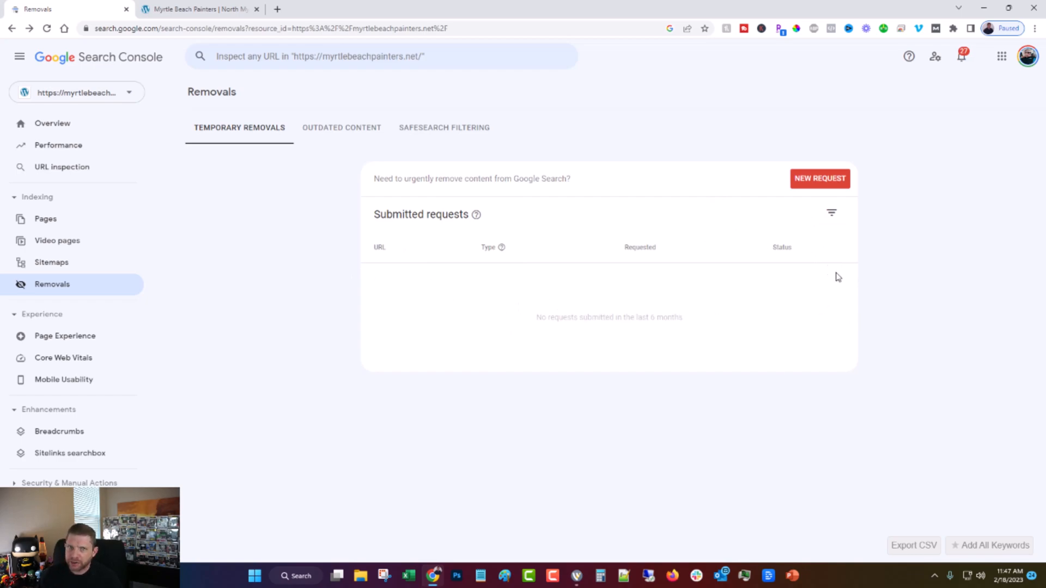
mouse_move(883, 321)
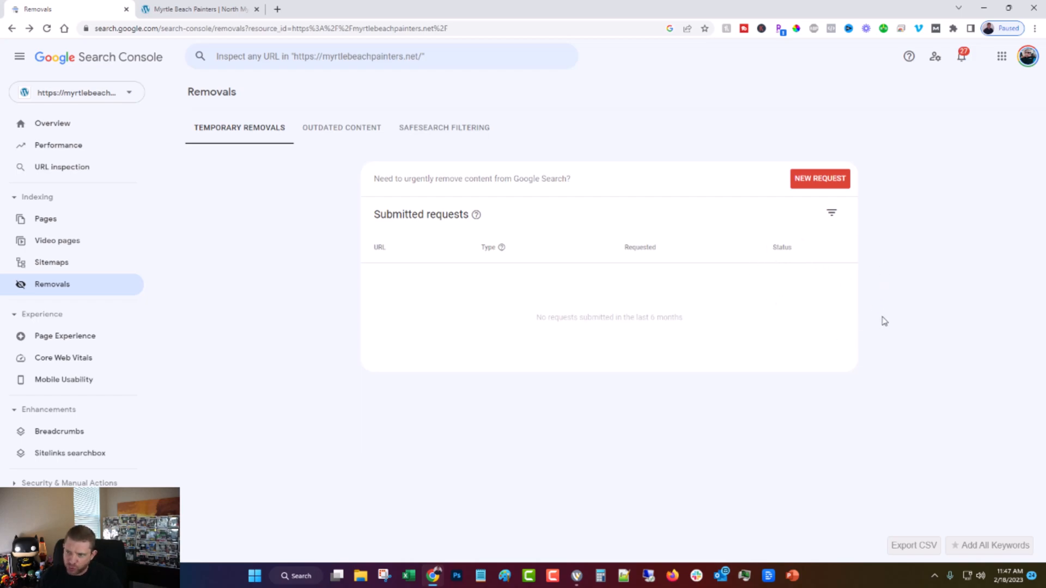
mouse_move(867, 320)
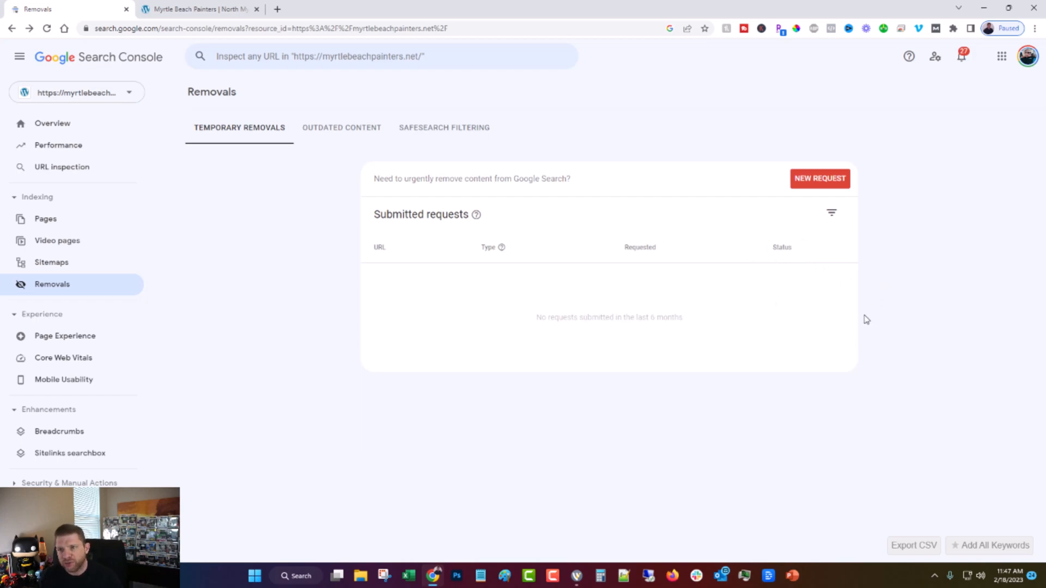
- Inspect the painting company's homepage URL, confirming it is on Google, indexed, with valid enhancements
click(199, 9)
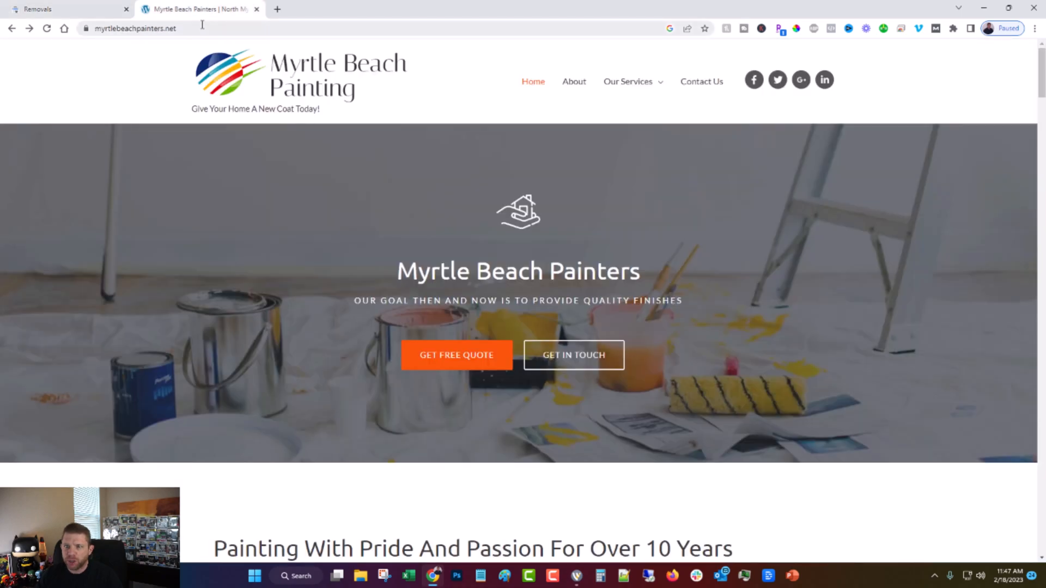
click(63, 9)
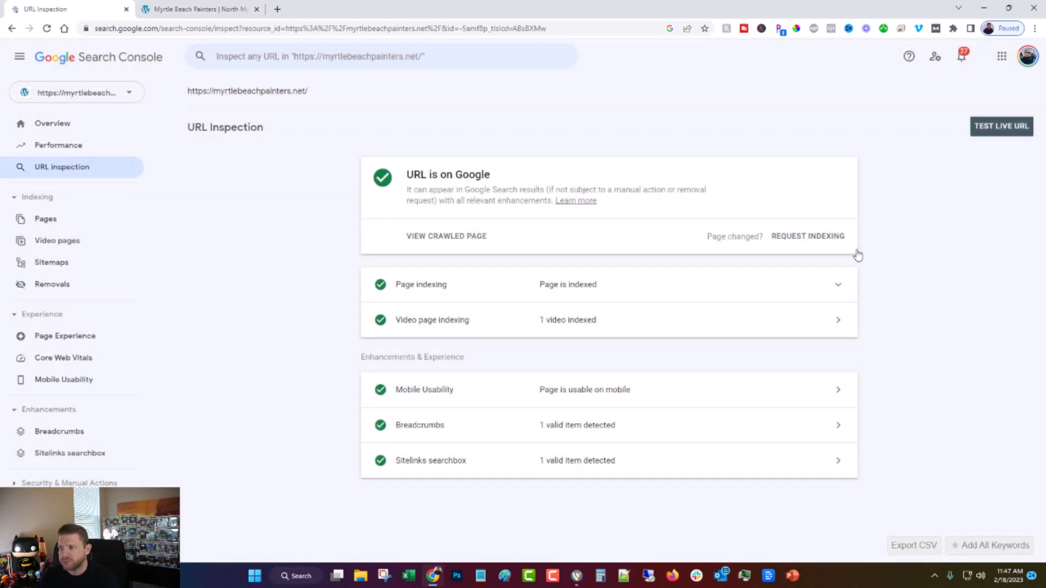
mouse_move(340, 250)
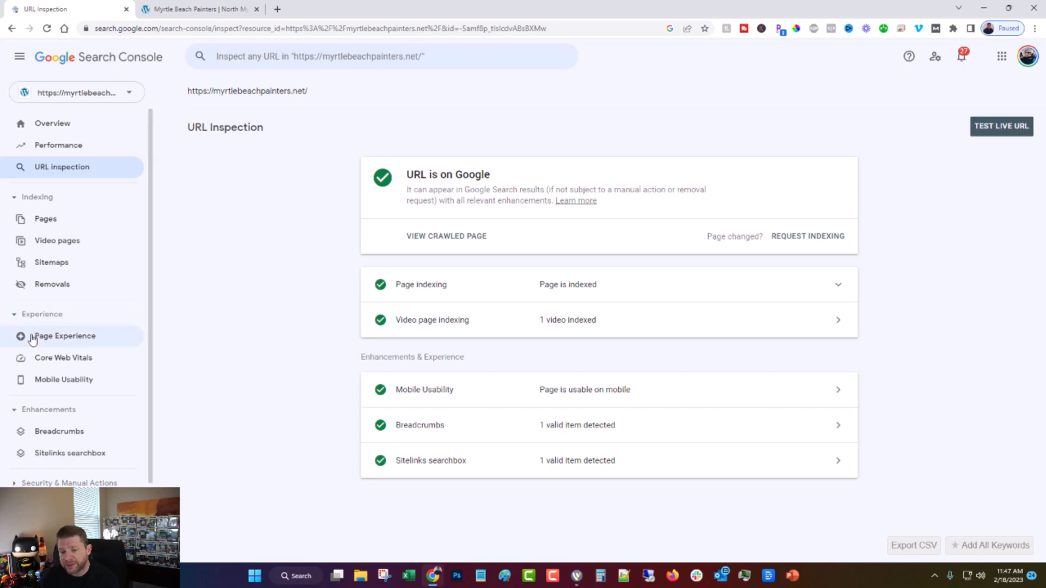
scroll(down, 3)
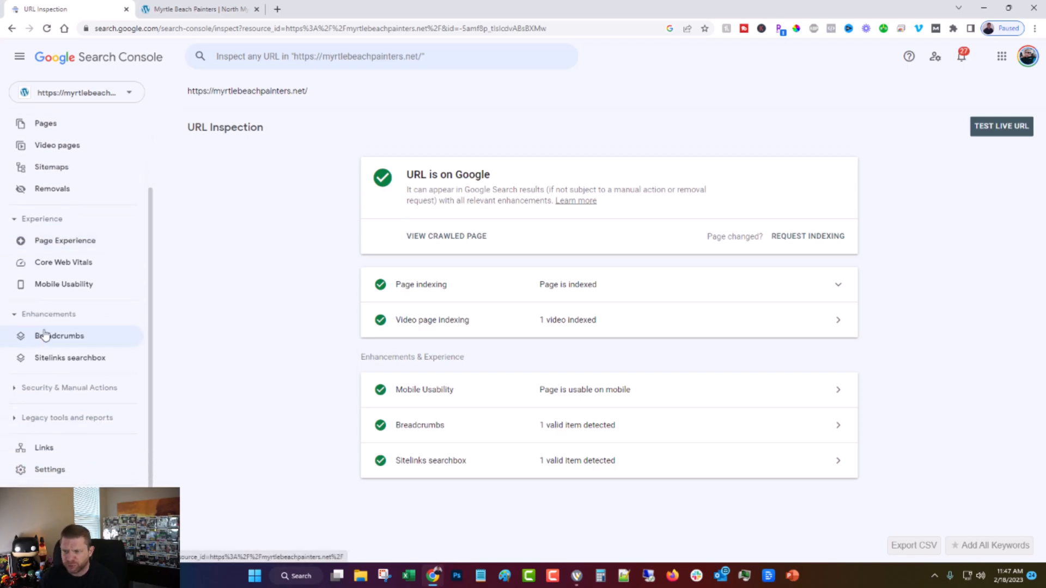
mouse_move(62, 443)
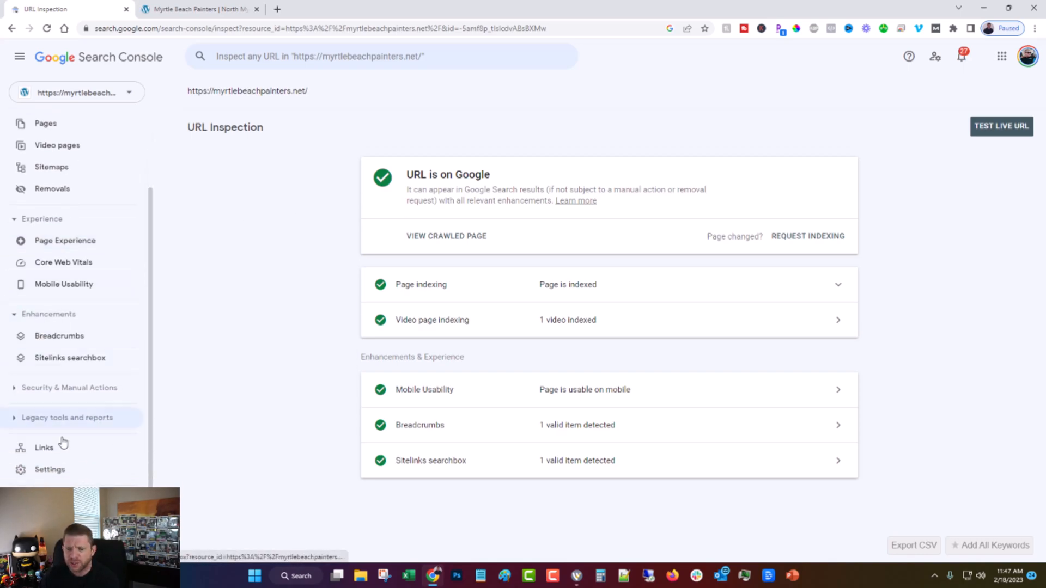
mouse_move(50, 469)
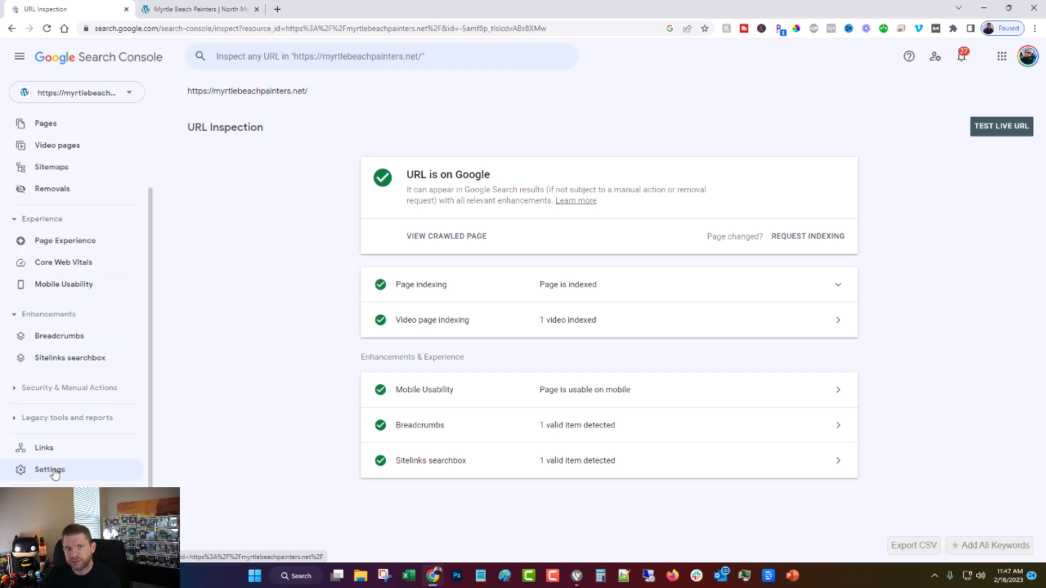
- Open the property's Settings to view Users and permissions, listing one Owner
click(50, 470)
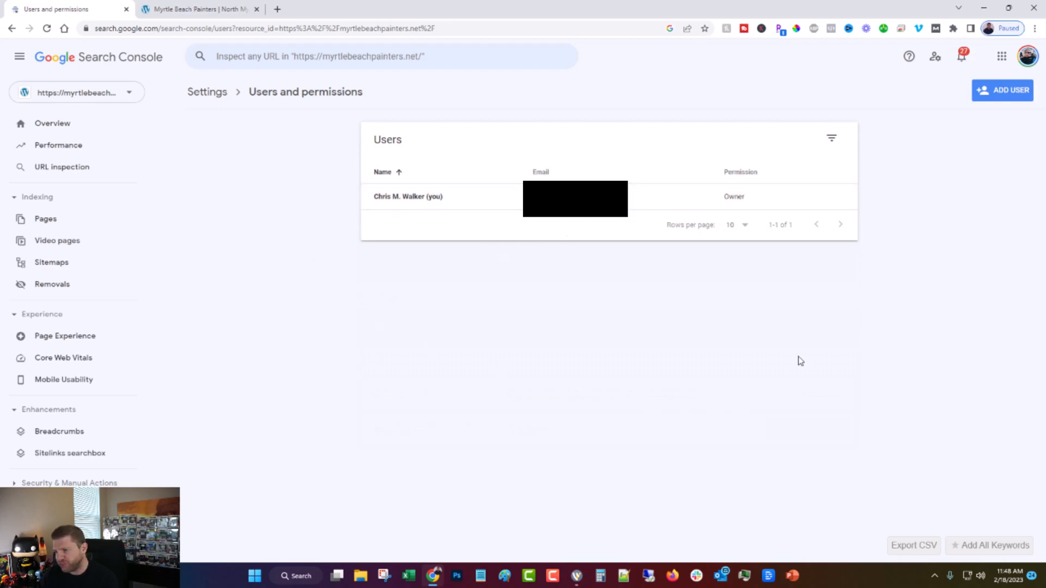
mouse_move(272, 185)
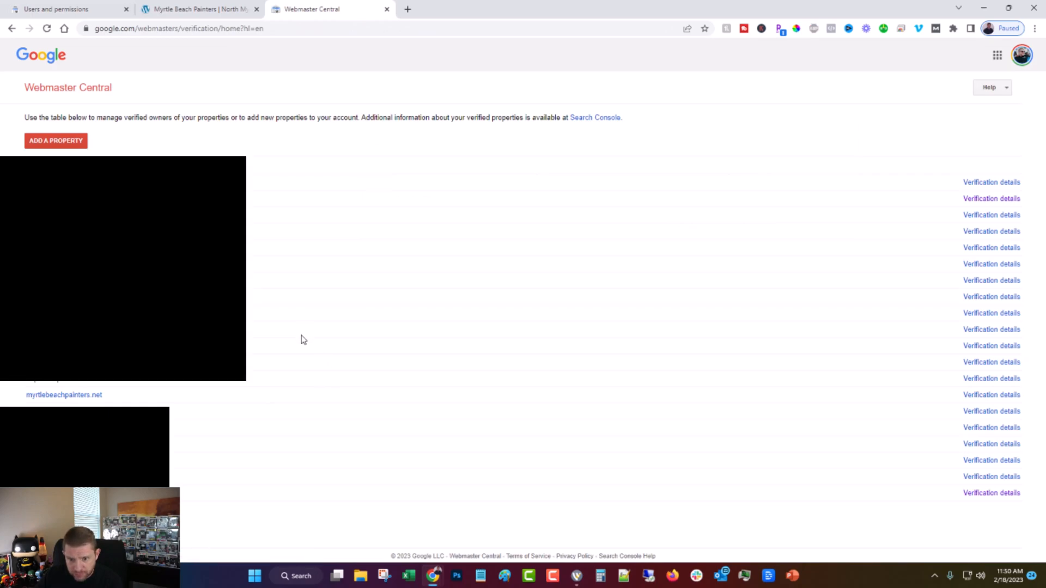
mouse_move(71, 403)
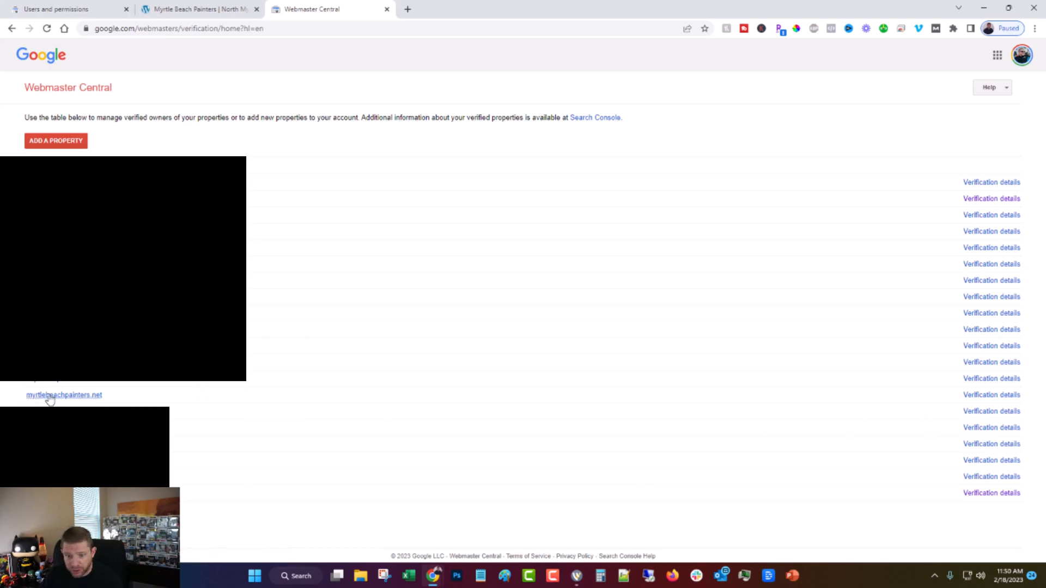
mouse_move(849, 417)
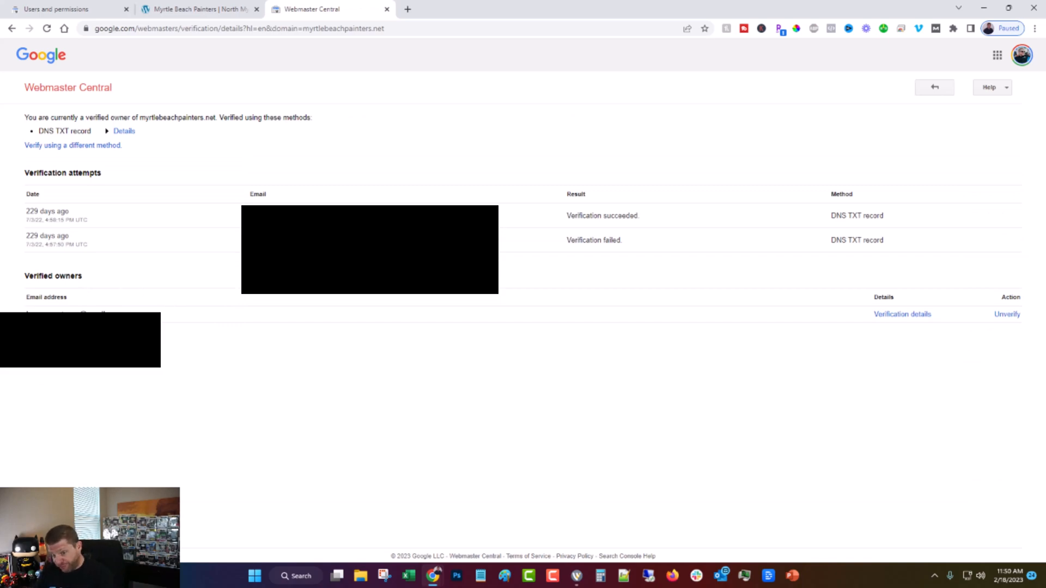
mouse_move(776, 342)
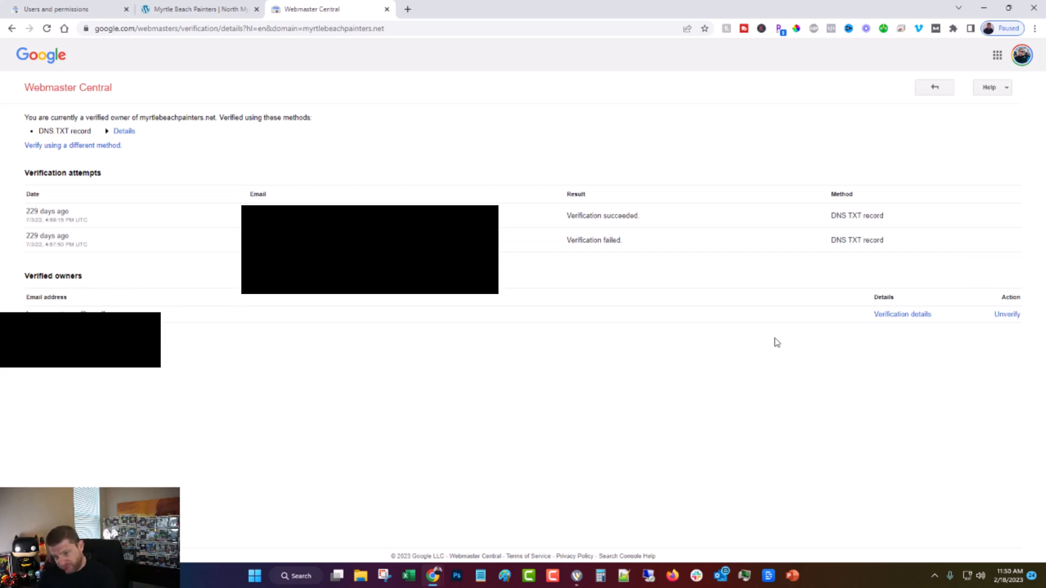
- View myrtlebeachpainters.net's verification details: DNS TXT record, one successful attempt
click(902, 314)
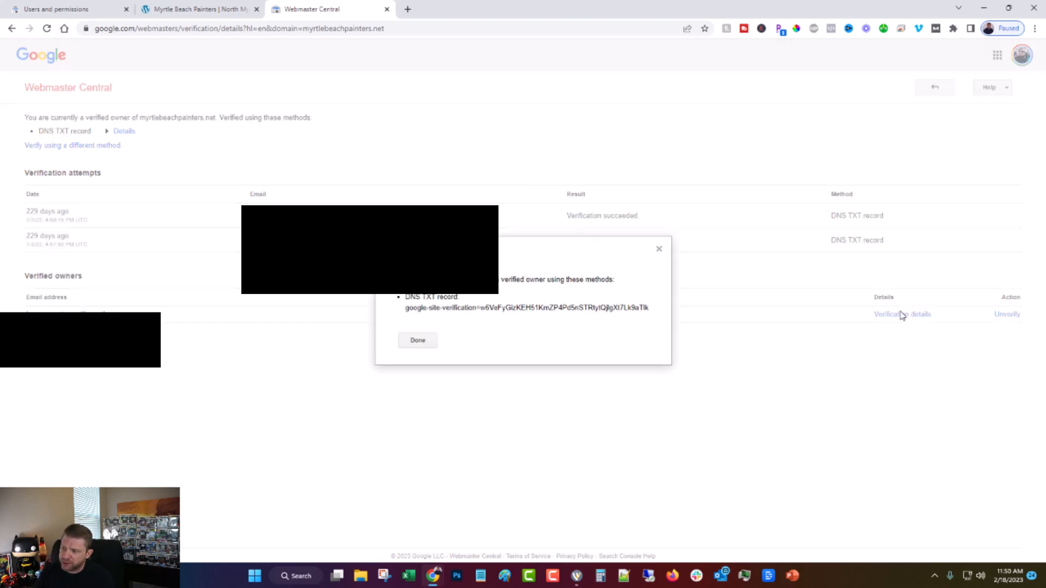
mouse_move(746, 249)
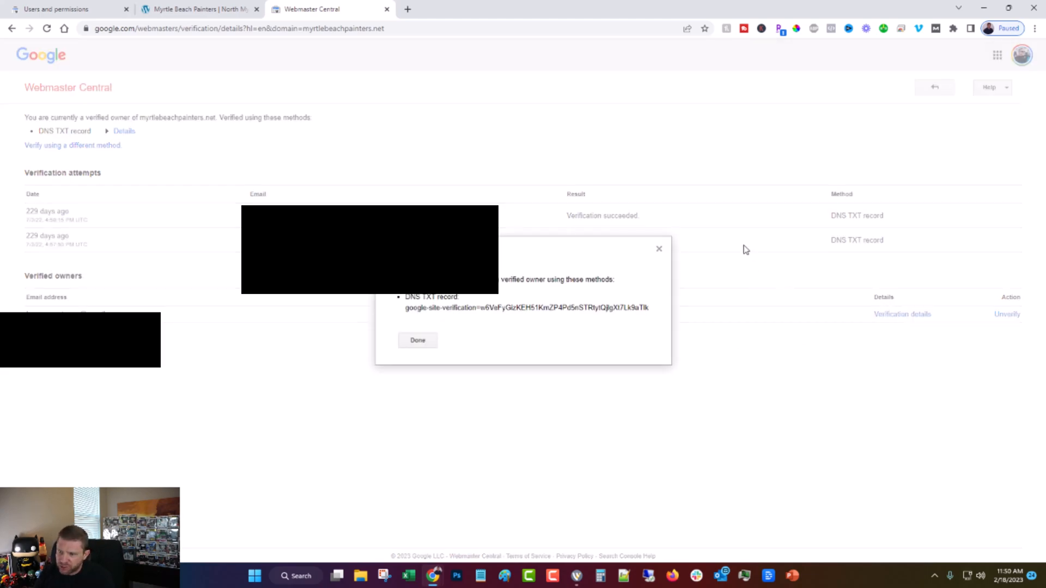
mouse_move(626, 290)
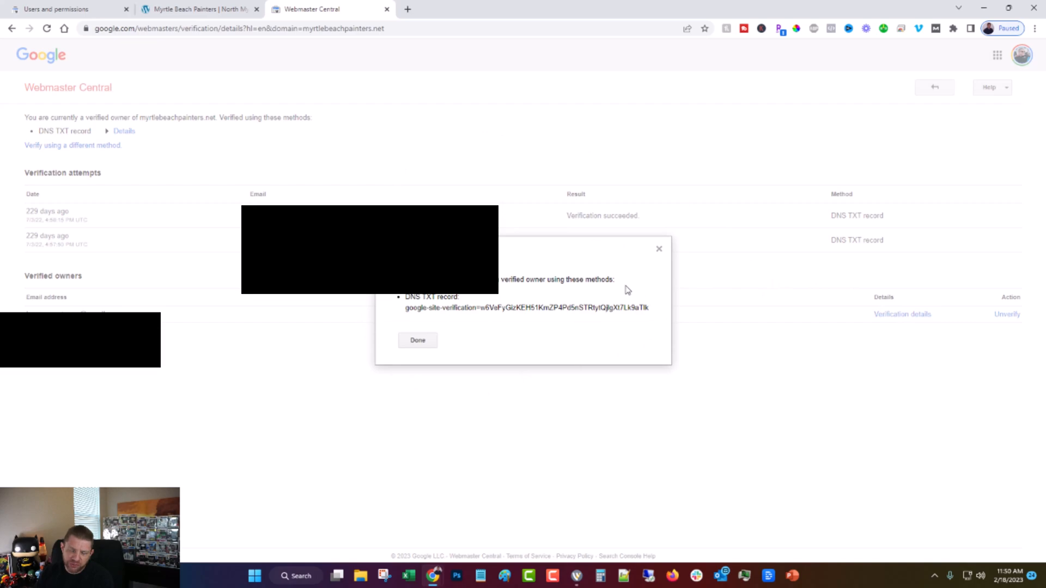
mouse_move(661, 324)
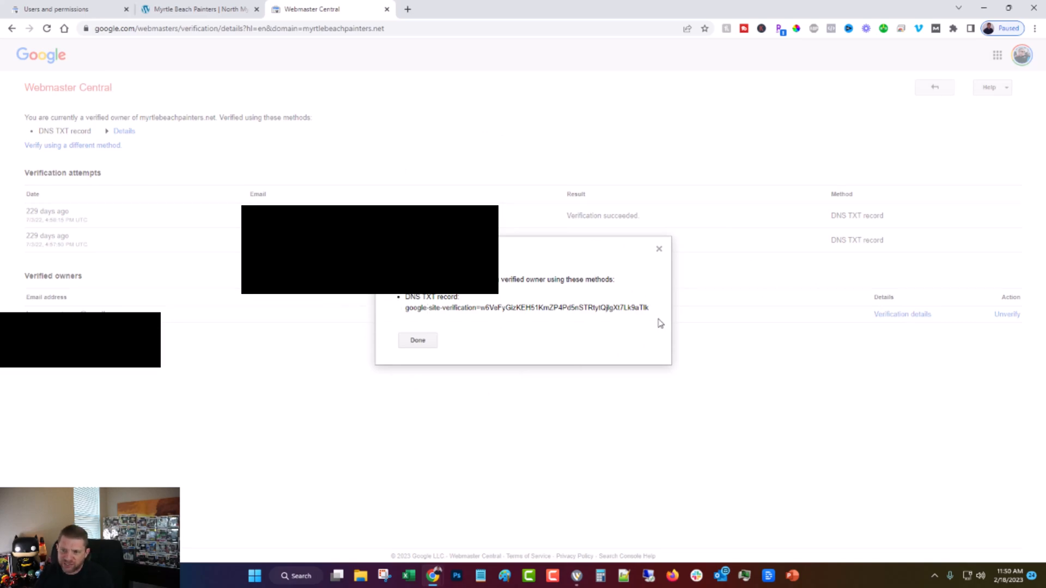
mouse_move(402, 340)
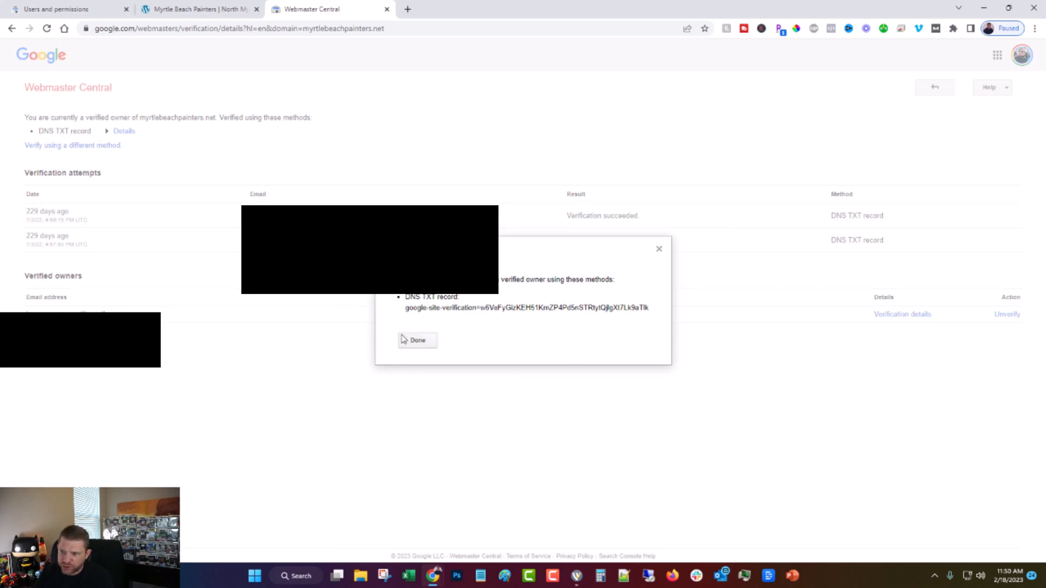
click(417, 340)
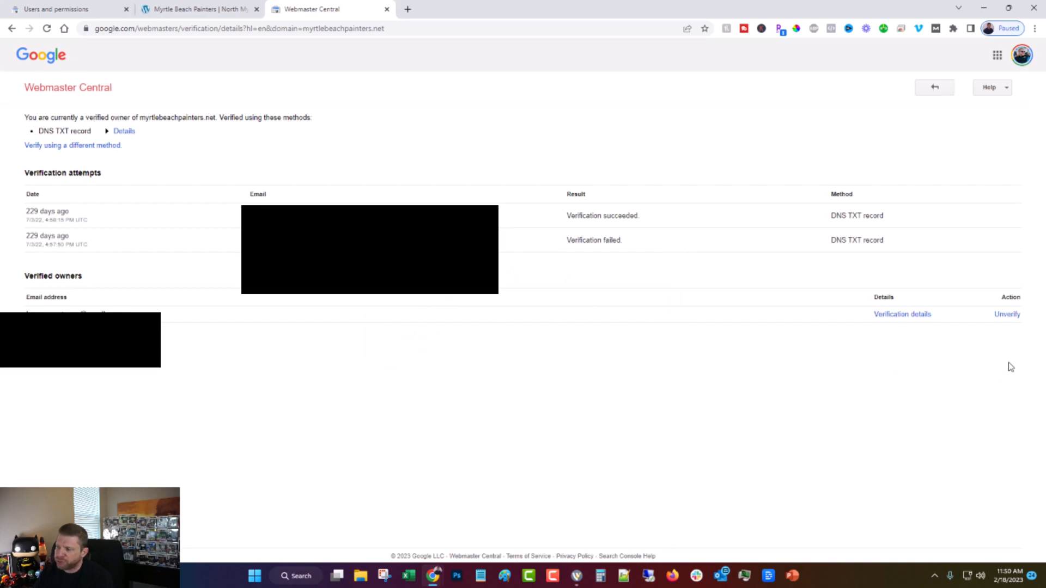
mouse_move(1029, 321)
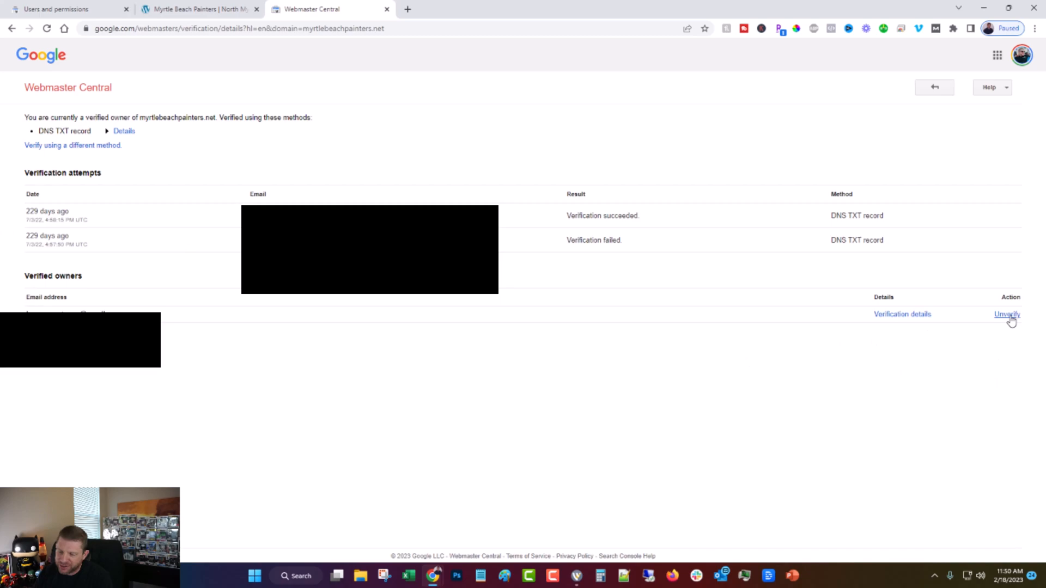
- Preview the DNS TXT record needed to unverify the owner, then cancel
click(1006, 314)
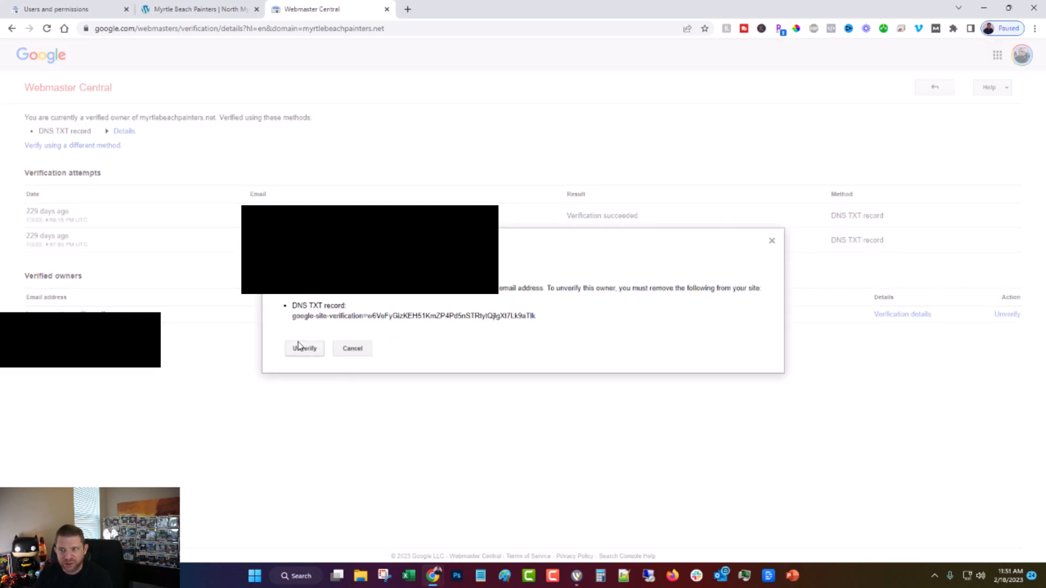
mouse_move(288, 337)
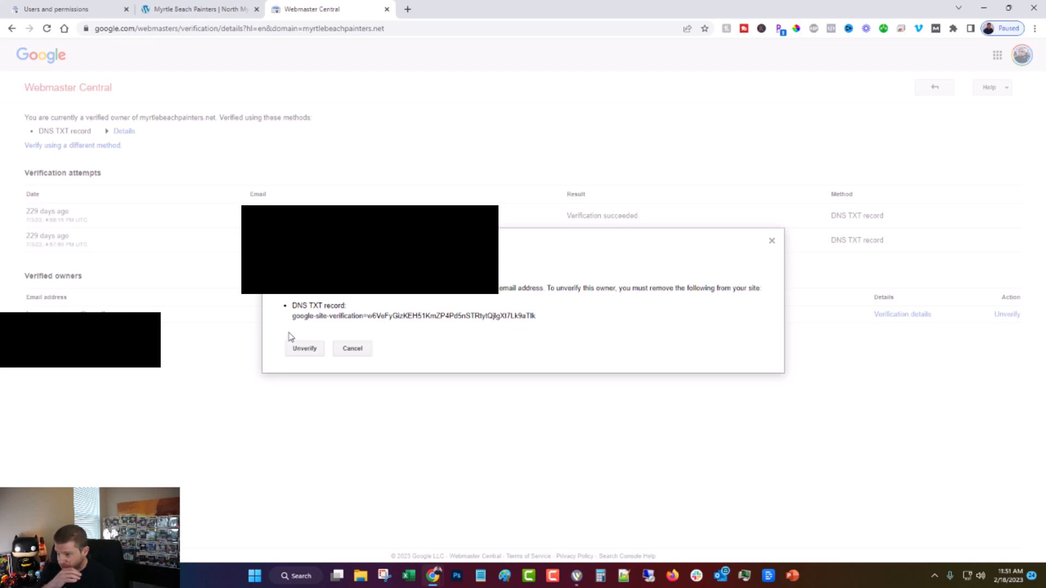
mouse_move(293, 332)
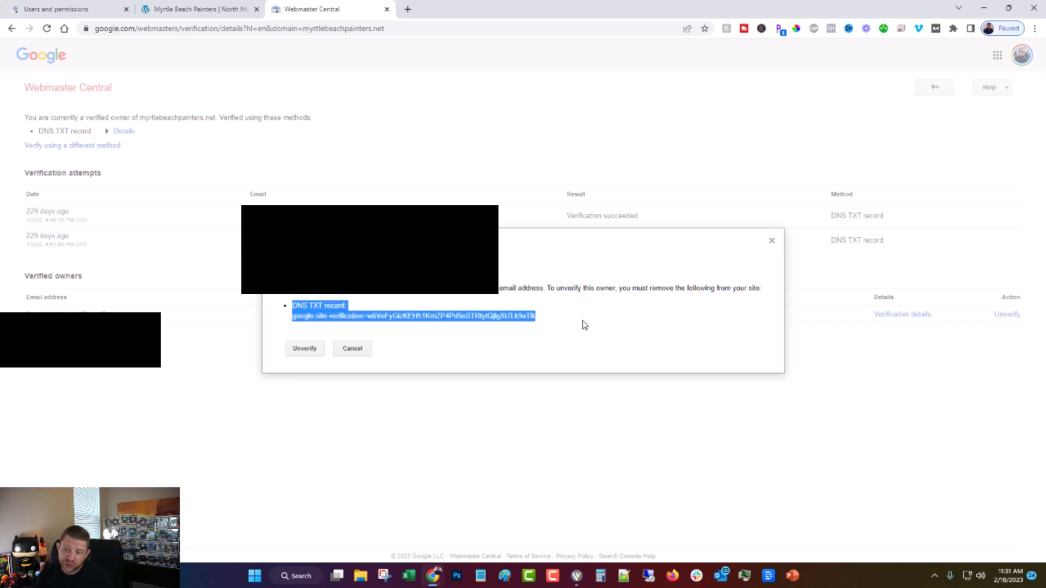
click(584, 324)
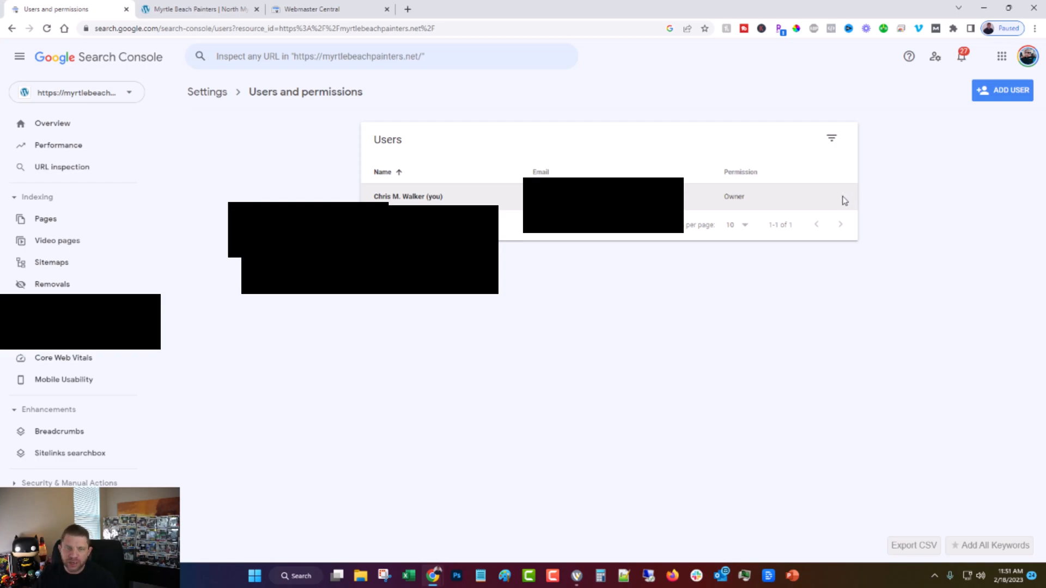
mouse_move(549, 311)
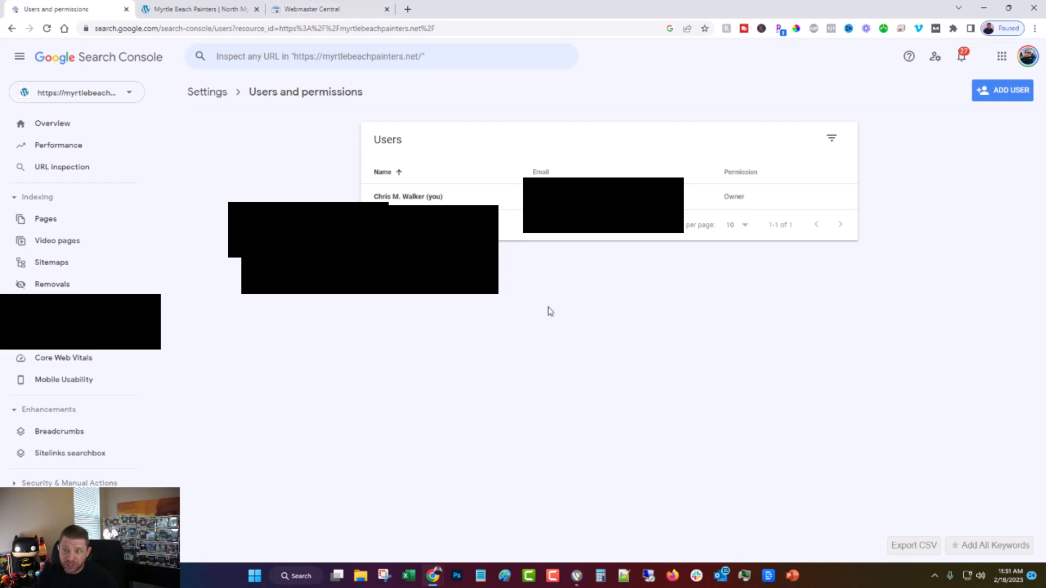
click(312, 9)
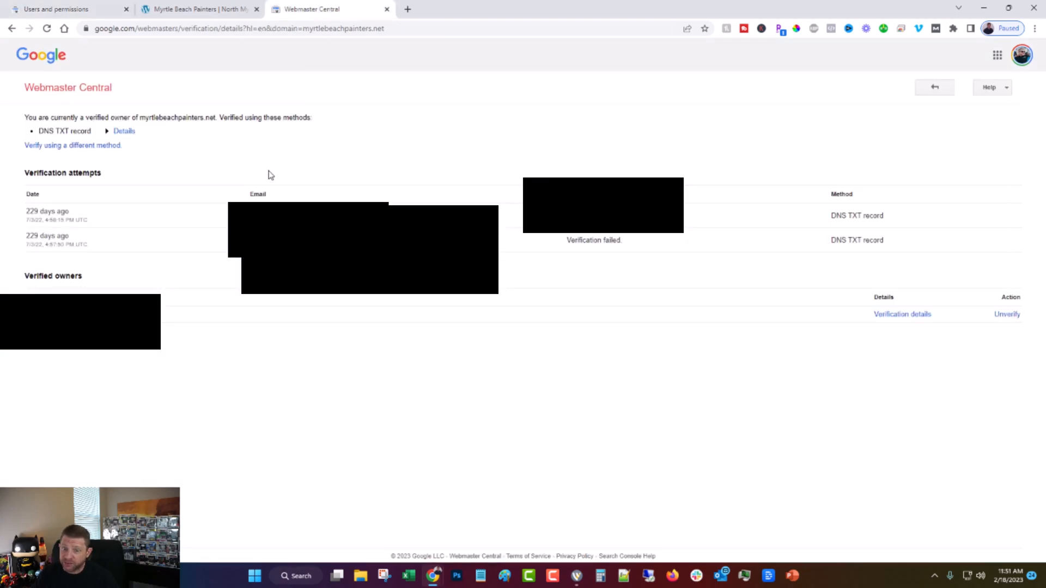
mouse_move(52, 3)
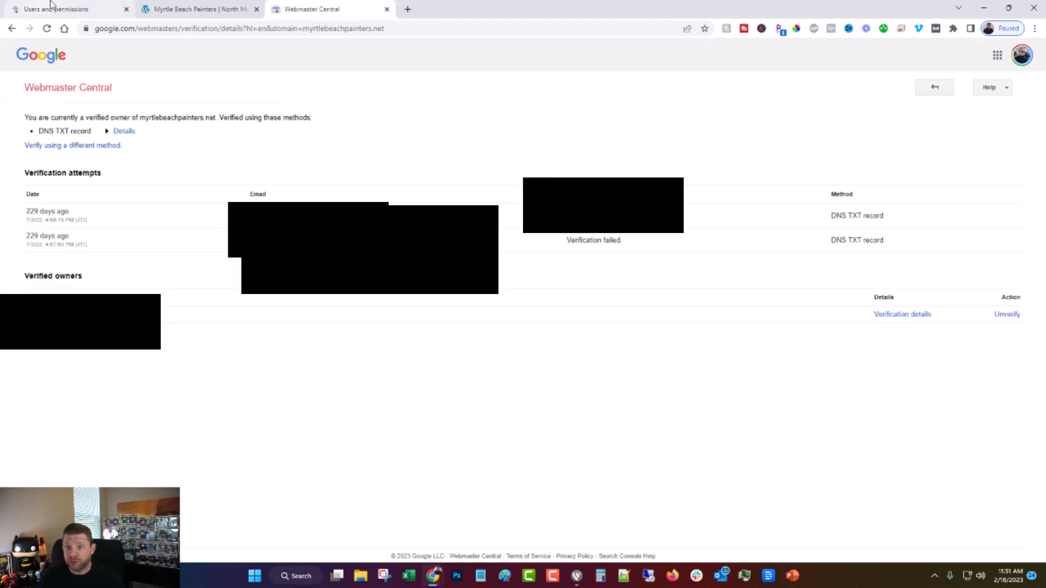
click(63, 9)
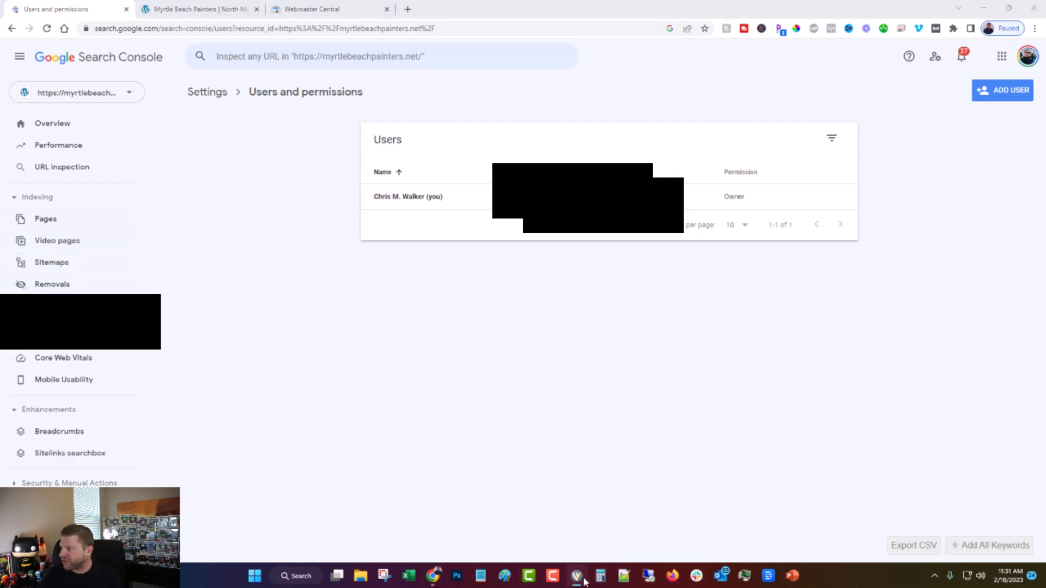
mouse_move(697, 279)
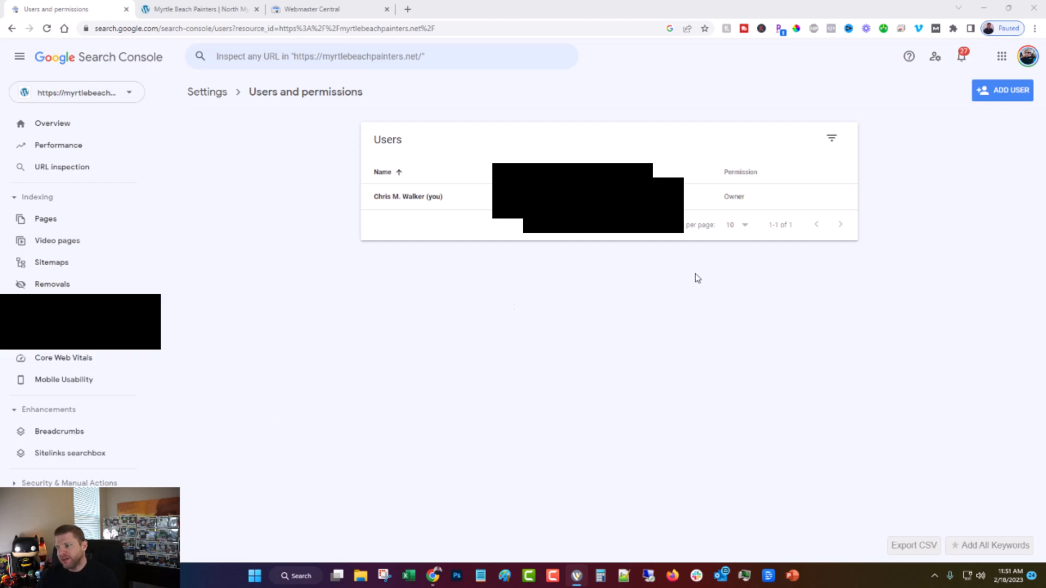
mouse_move(513, 352)
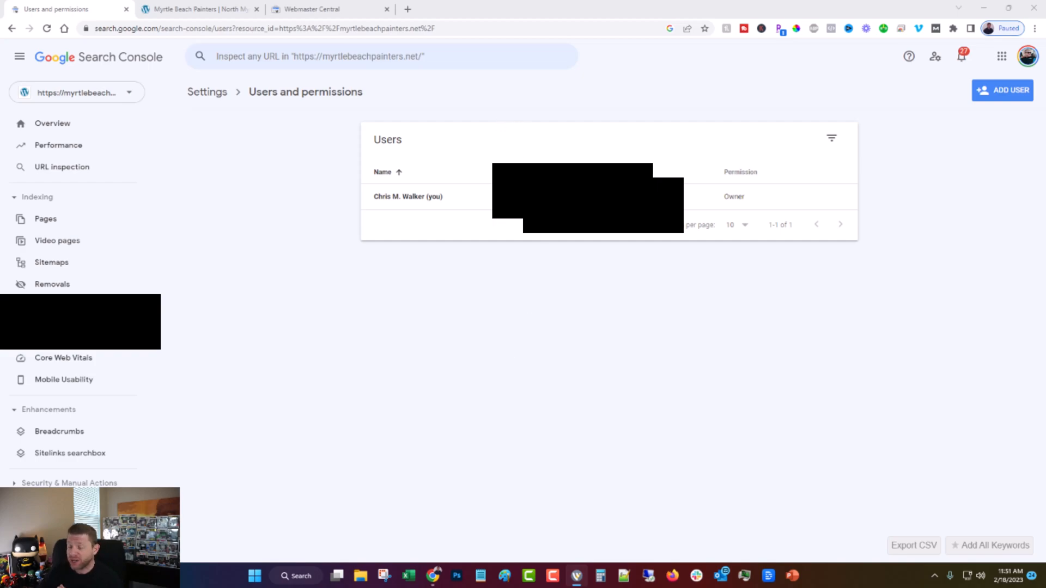
- Generate a 32-character password with all character types, then open Search Console user settings
click(537, 9)
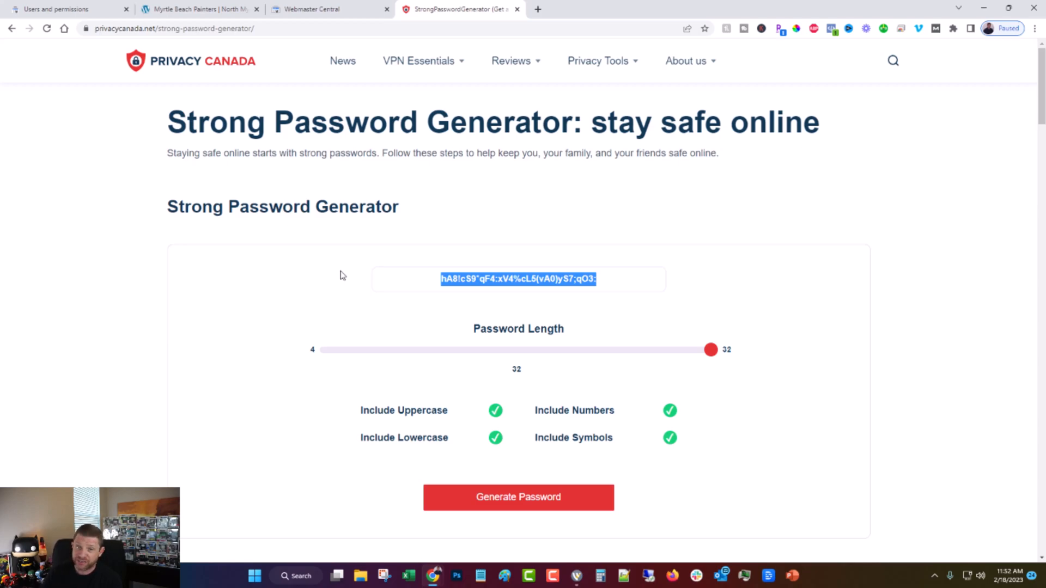
mouse_move(158, 107)
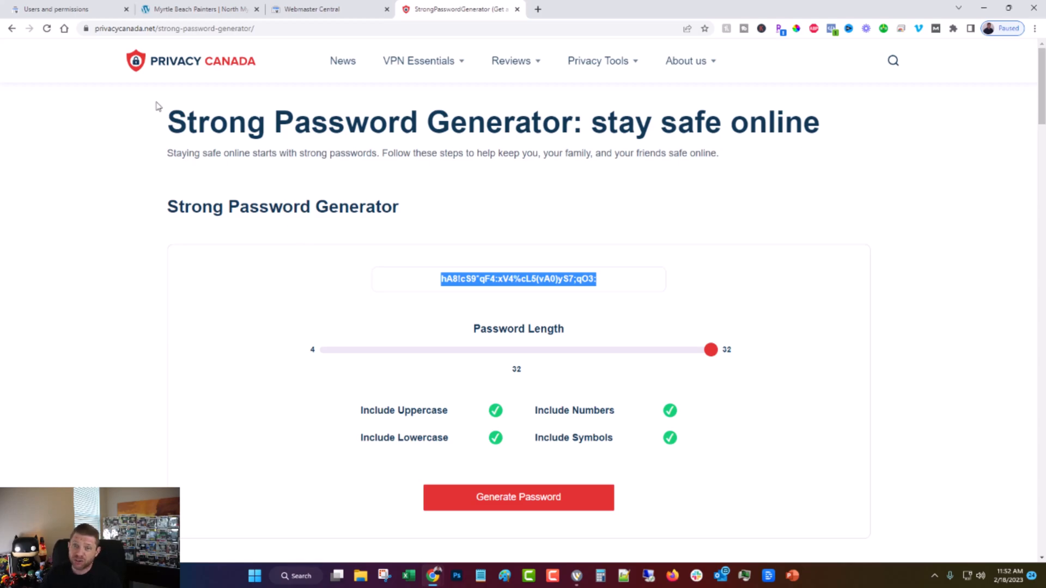
click(67, 8)
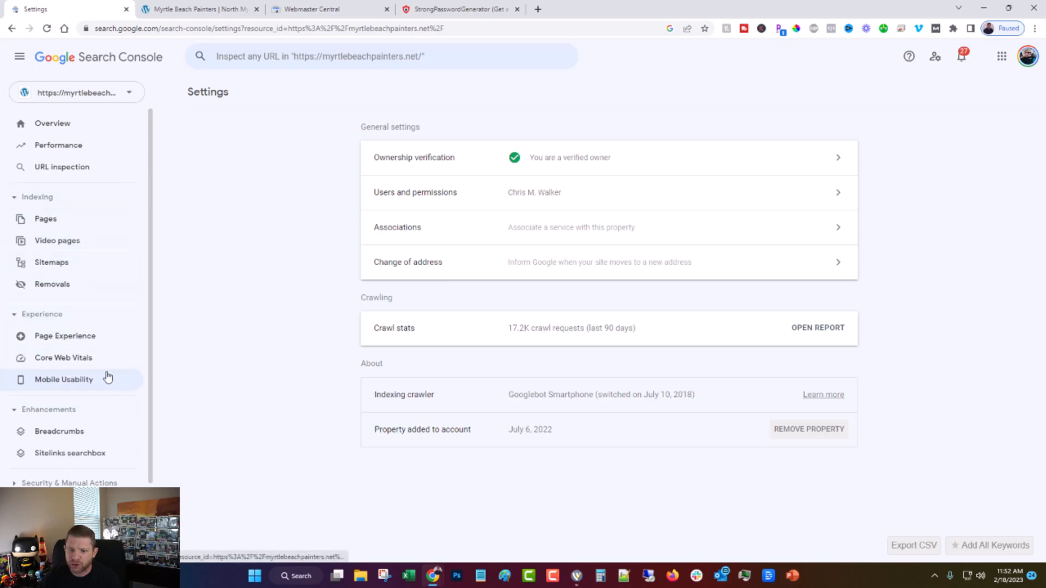
scroll(down, 3)
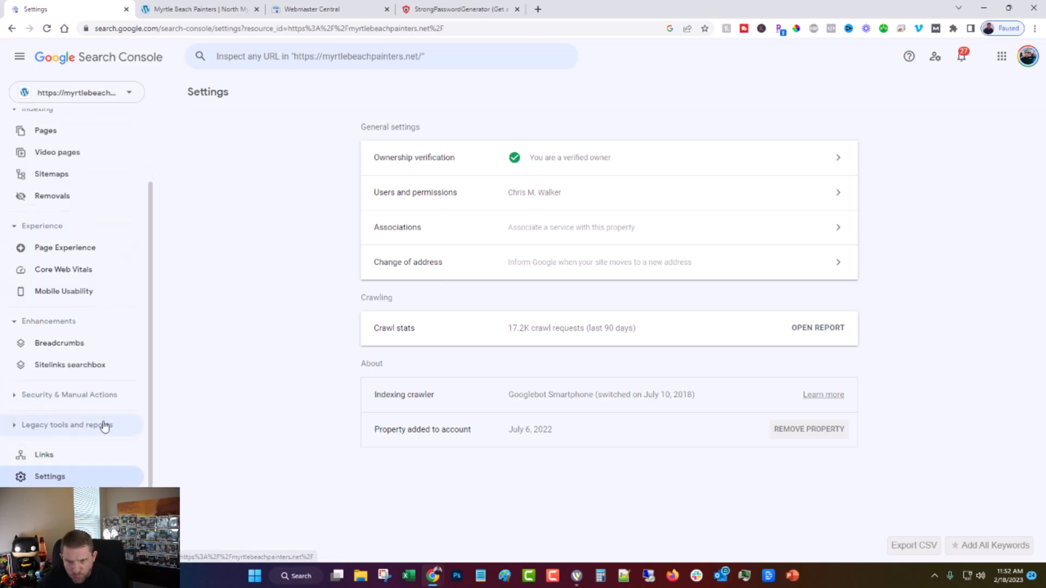
scroll(up, 3)
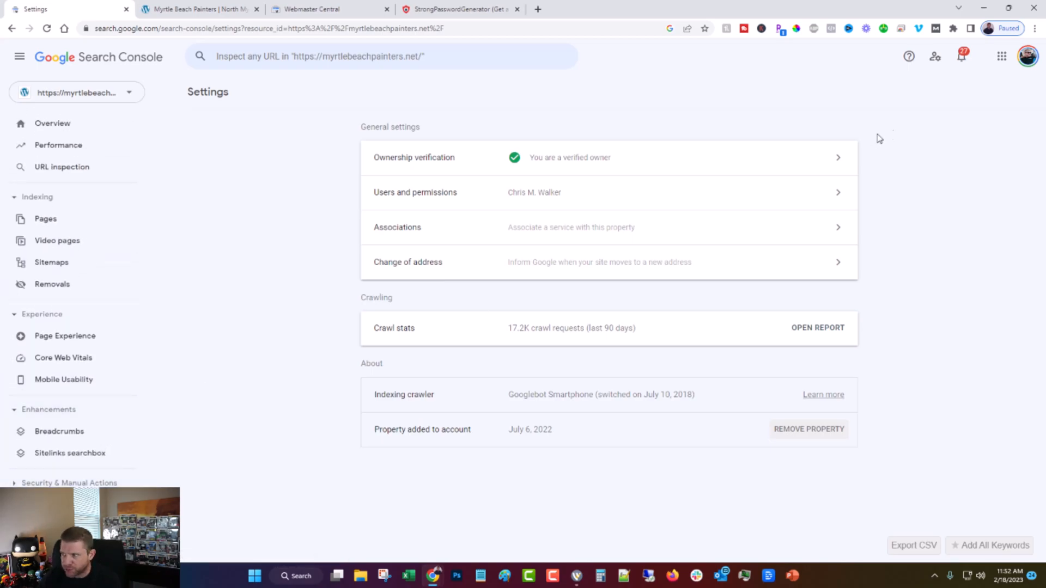
click(934, 56)
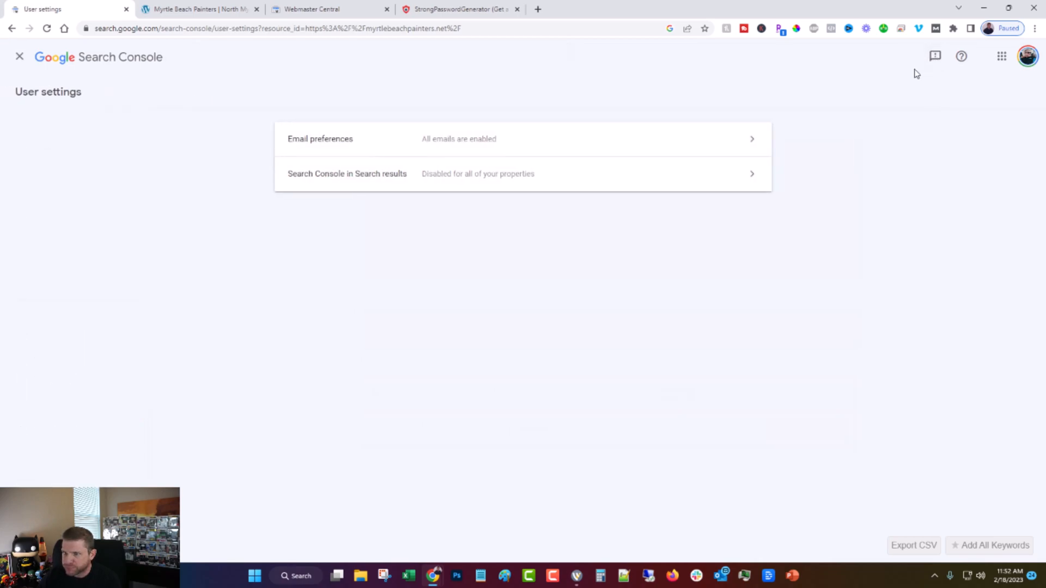
- Toggle email notifications off and back on so they end enabled, then close user settings
click(320, 139)
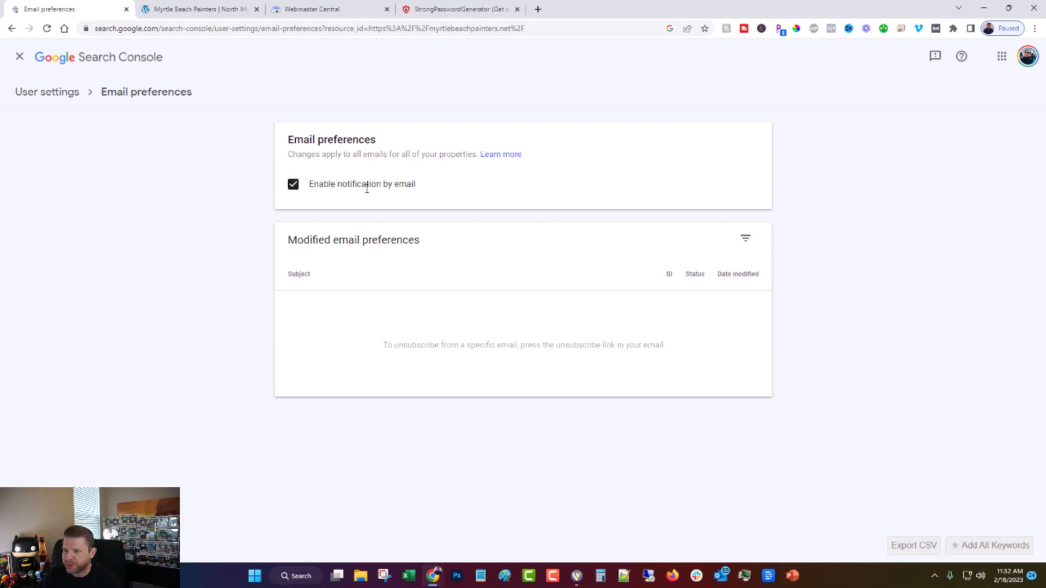
click(293, 184)
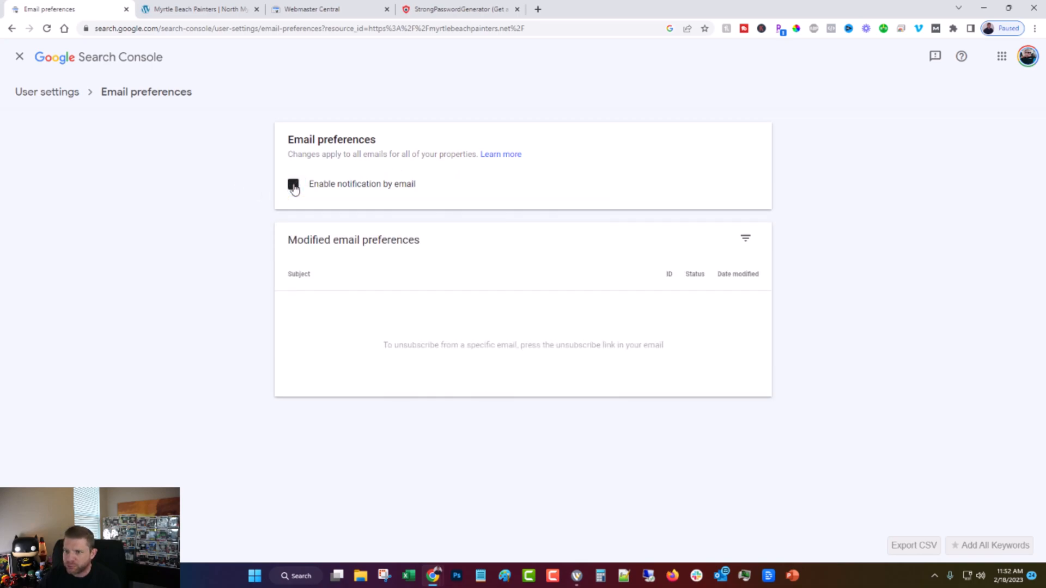
click(294, 184)
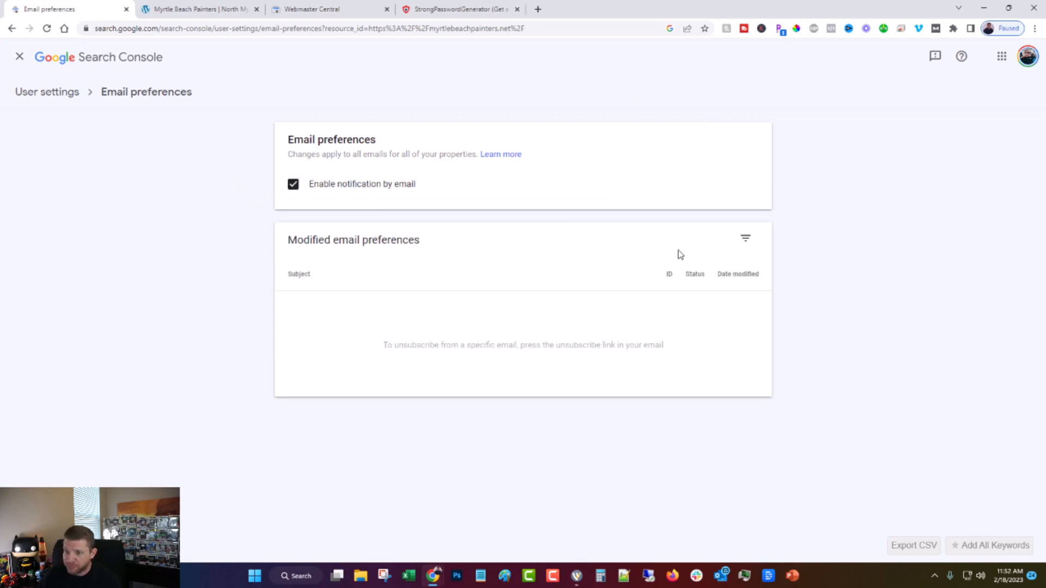
mouse_move(47, 92)
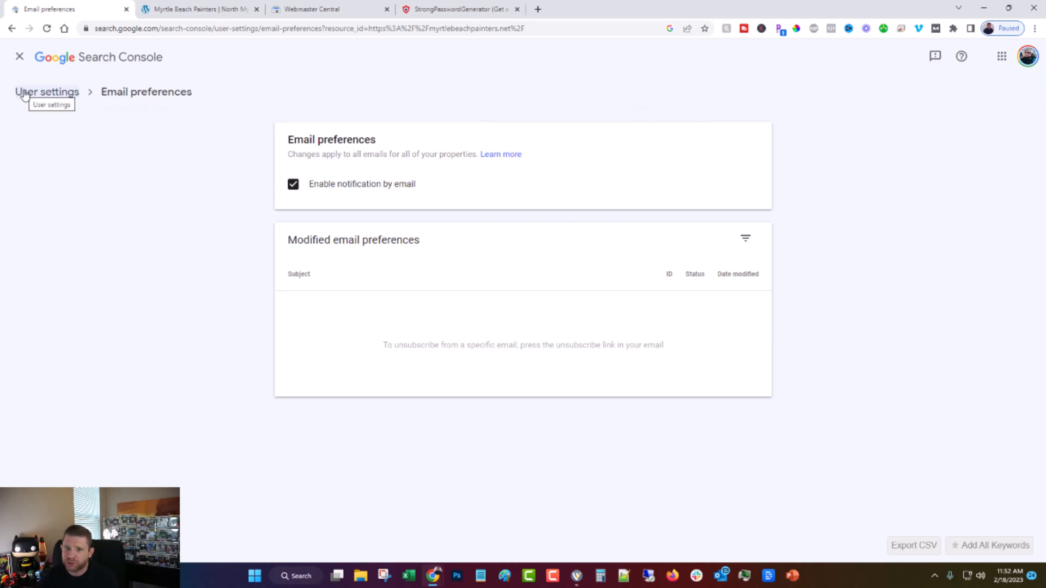
mouse_move(20, 56)
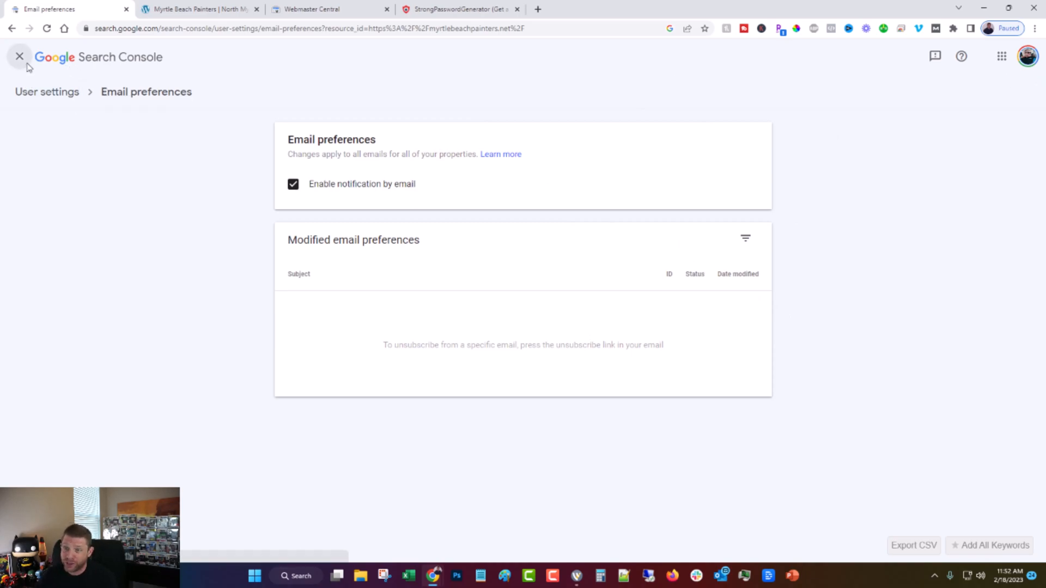
- Close user settings to return to the property settings page
click(20, 57)
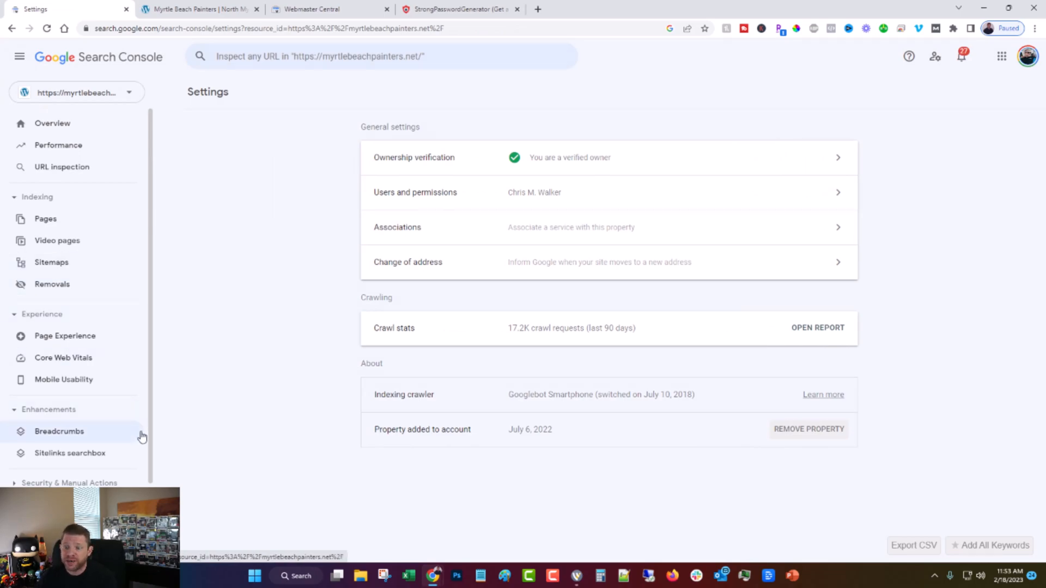
mouse_move(424, 433)
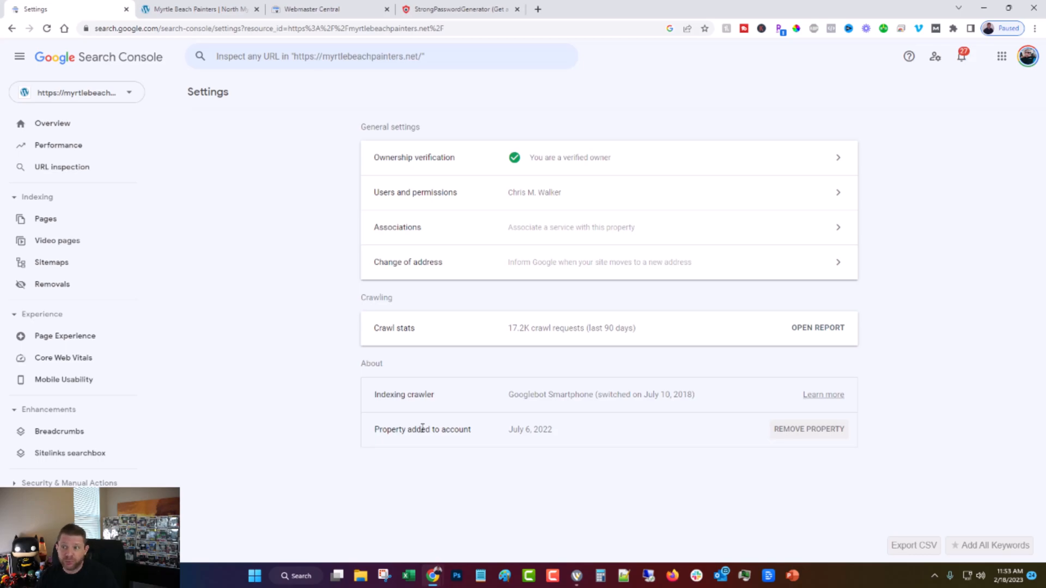
- Switch to the Legiit dashboard showing a 96 page speed score and 77.64 Legiit score
click(327, 9)
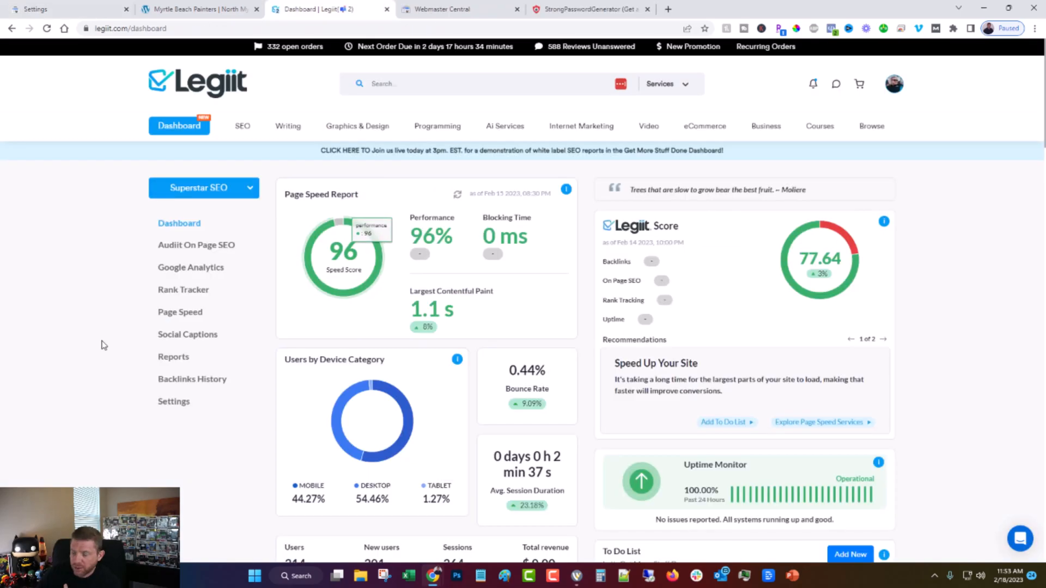
- Advance the recommendation card and scroll through Legiit's speed, traffic, keyword and backlink widgets
click(883, 338)
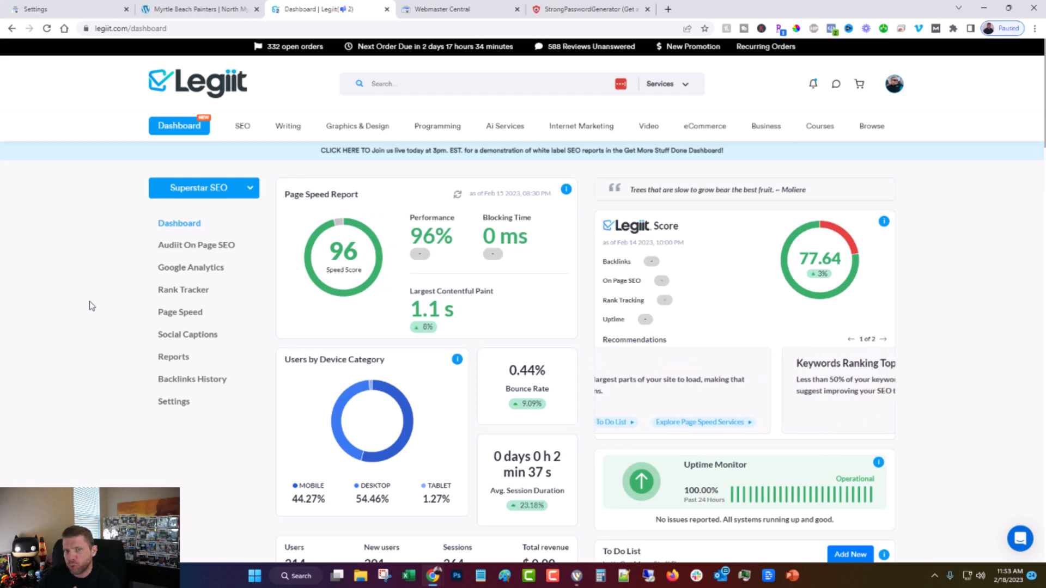
scroll(down, 3)
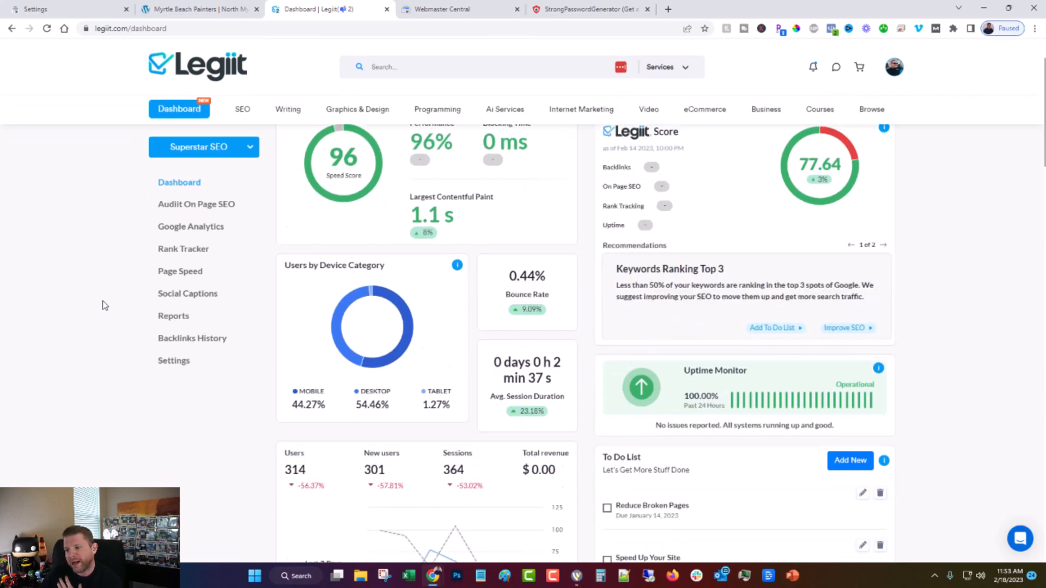
scroll(down, 3)
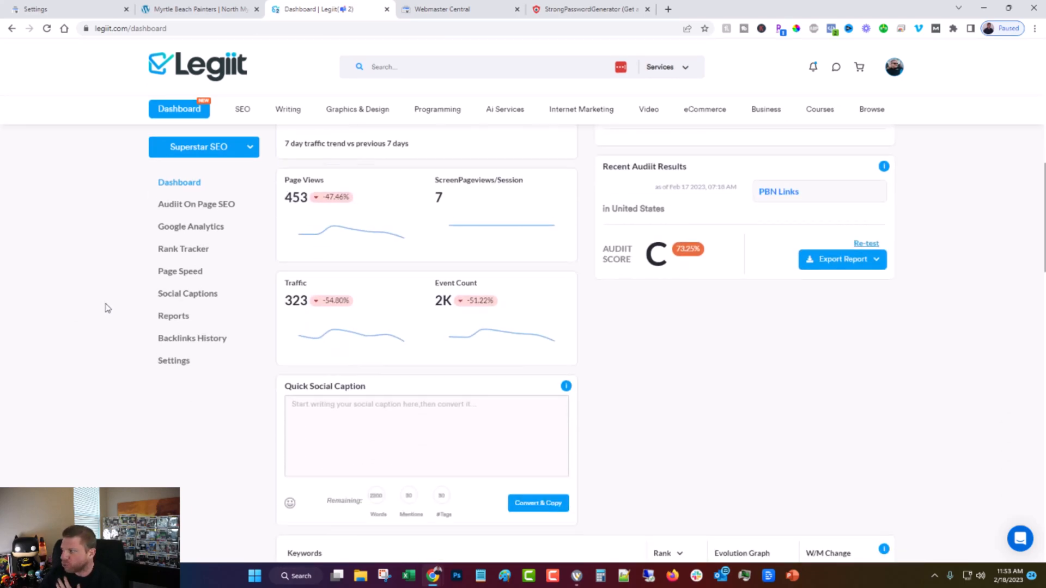
scroll(down, 3)
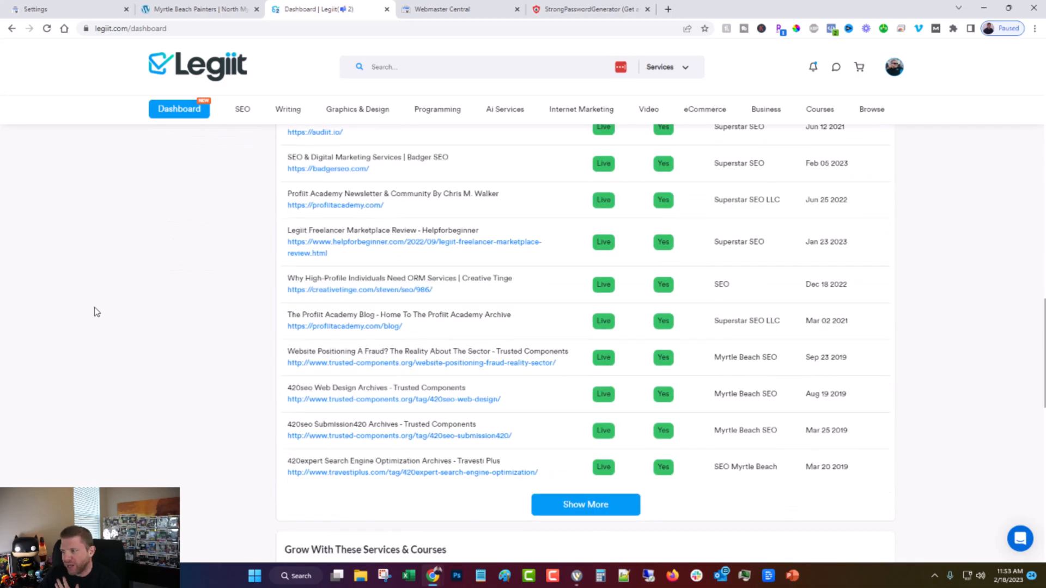
scroll(down, 3)
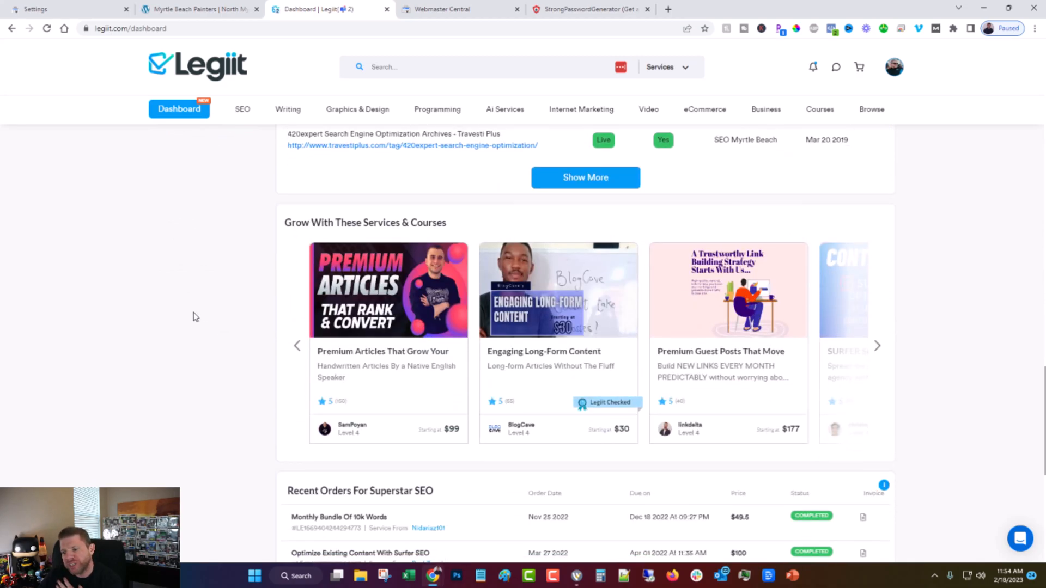
scroll(up, 3)
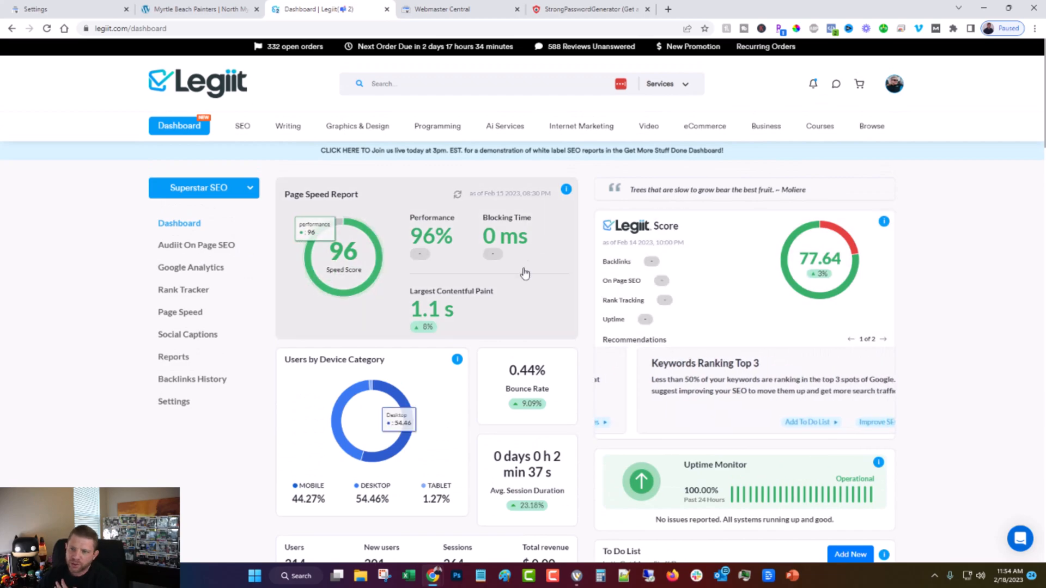
scroll(down, 3)
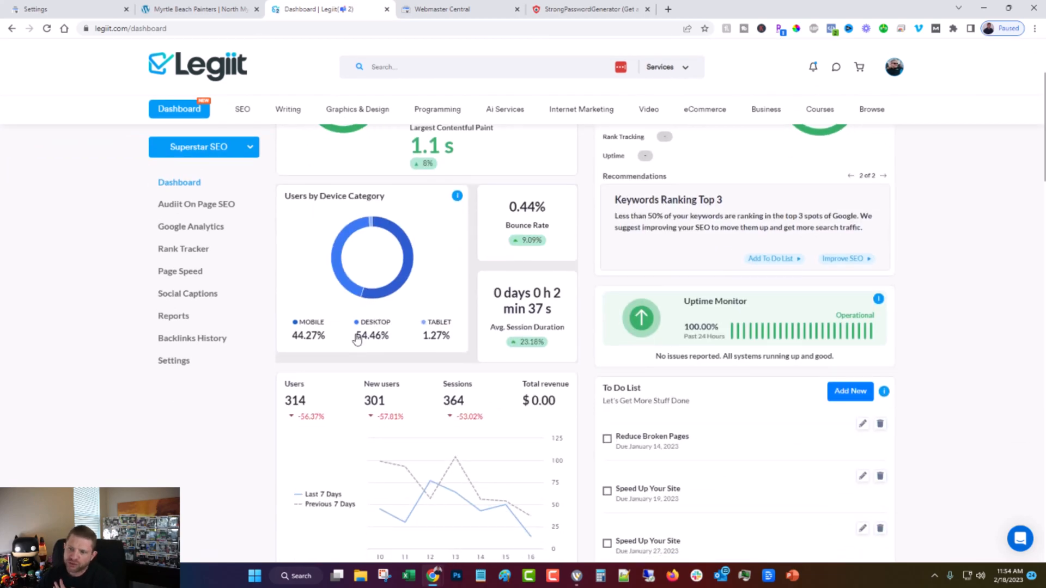
scroll(down, 3)
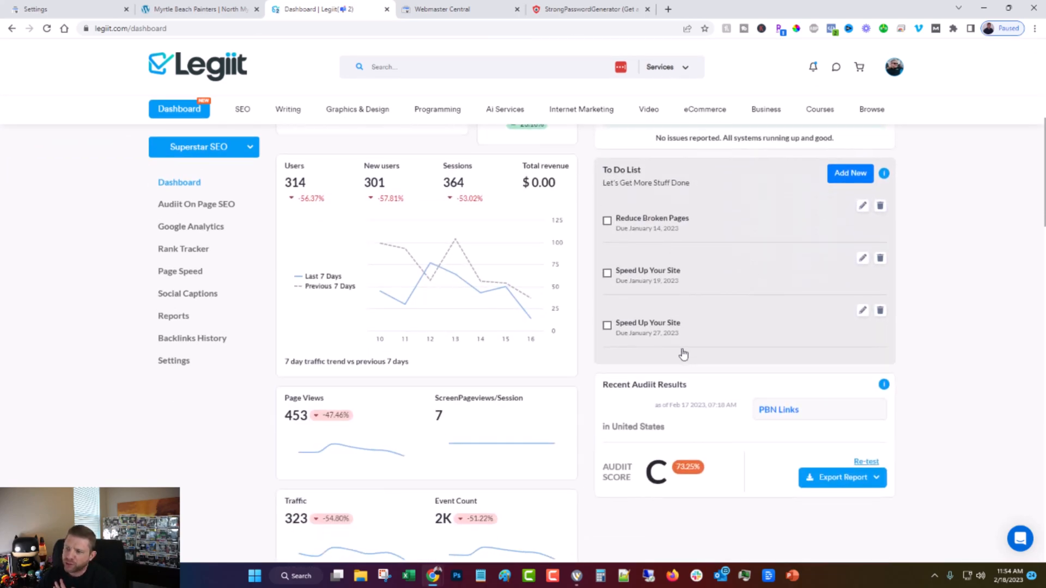
scroll(down, 3)
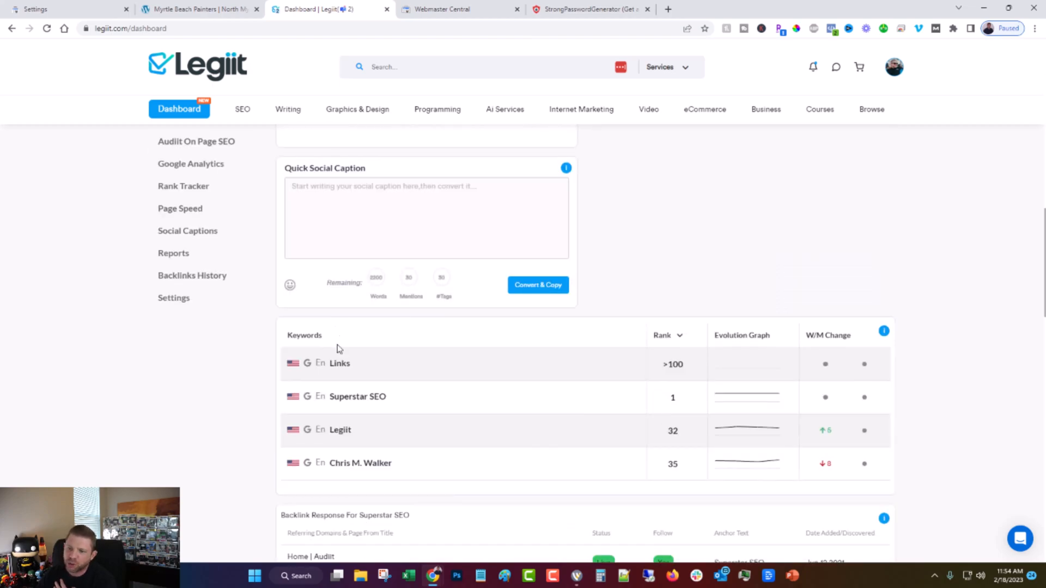
scroll(up, 3)
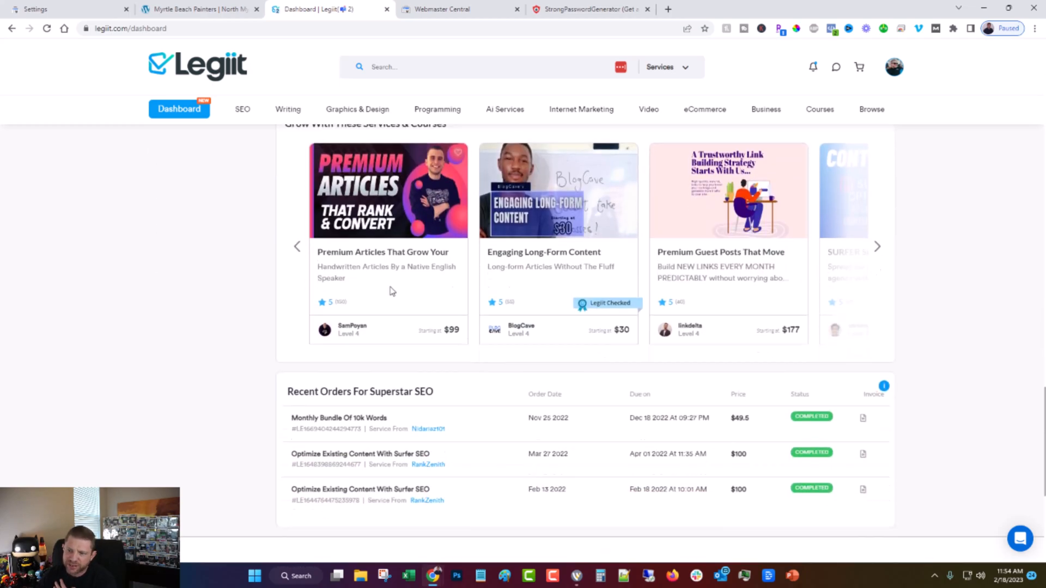
scroll(up, 3)
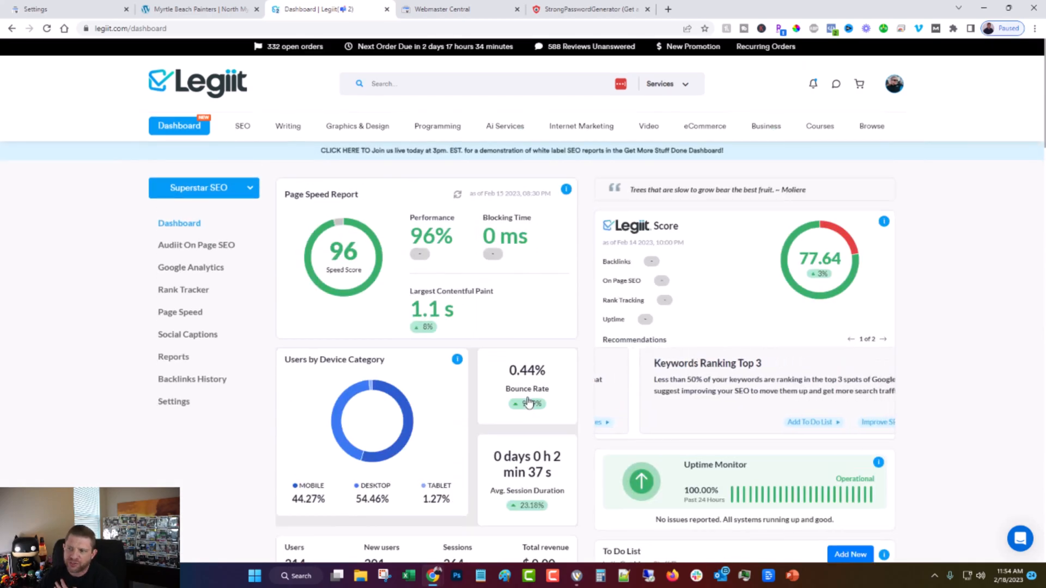
- Cycle back and forth through the Legiit dashboard's recommendation cards
click(882, 339)
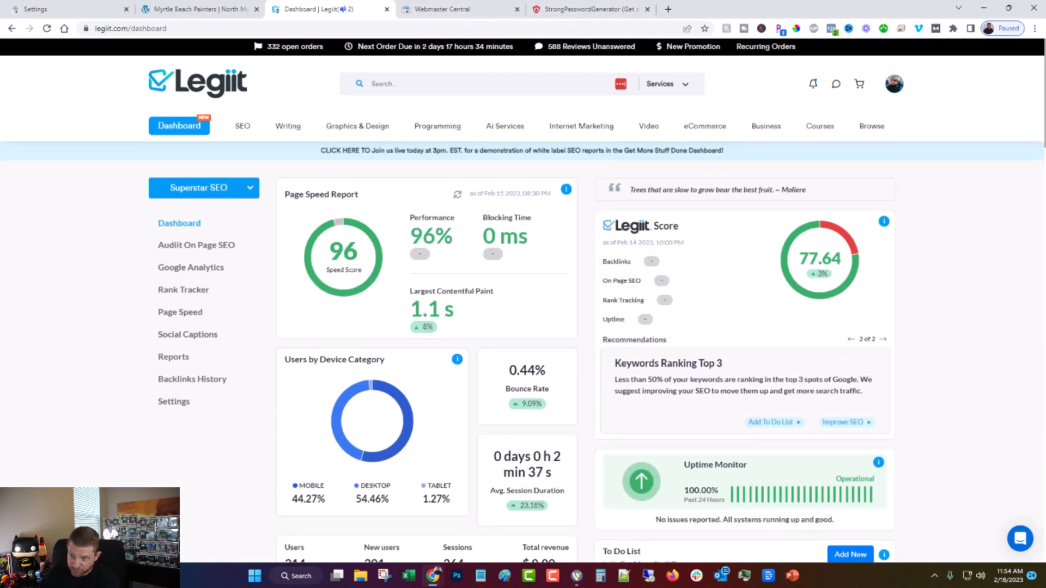
mouse_move(344, 256)
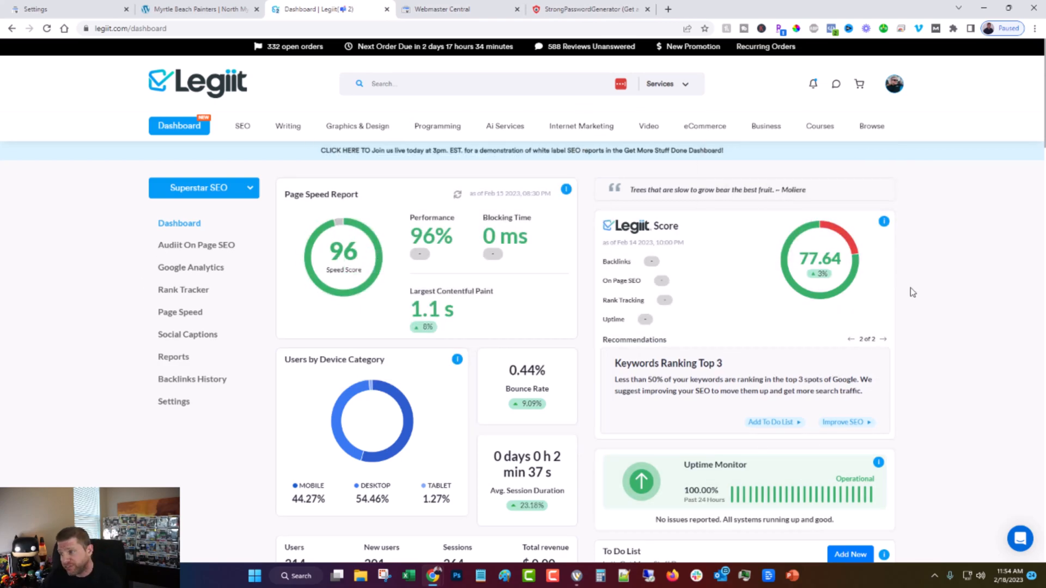
click(882, 339)
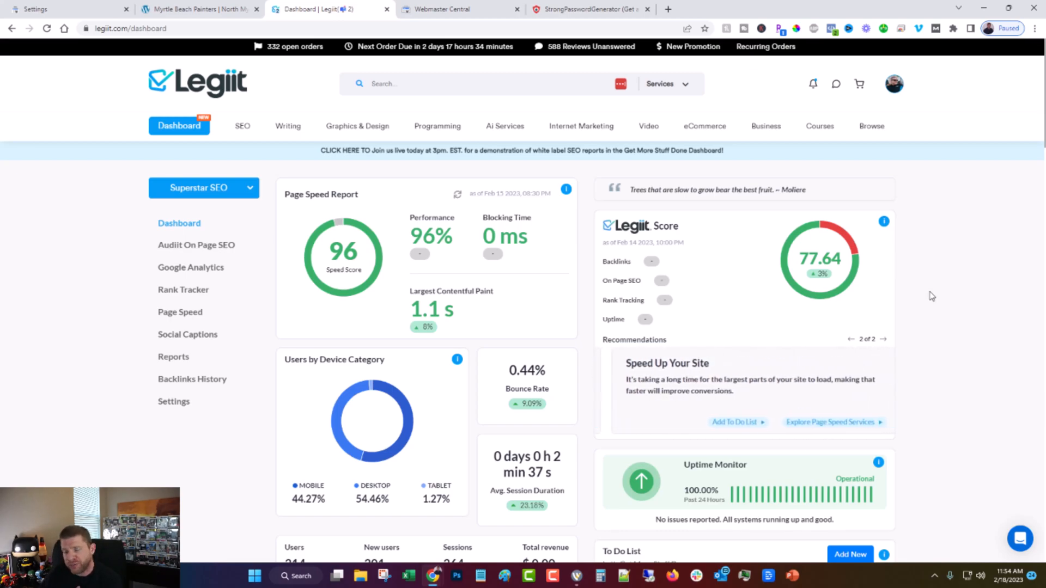
click(850, 339)
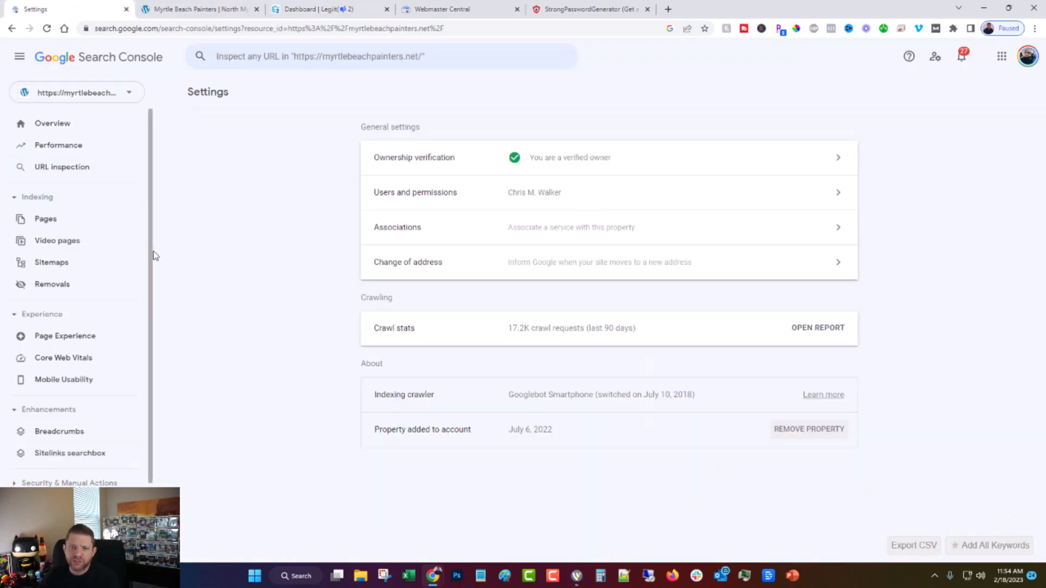
mouse_move(209, 274)
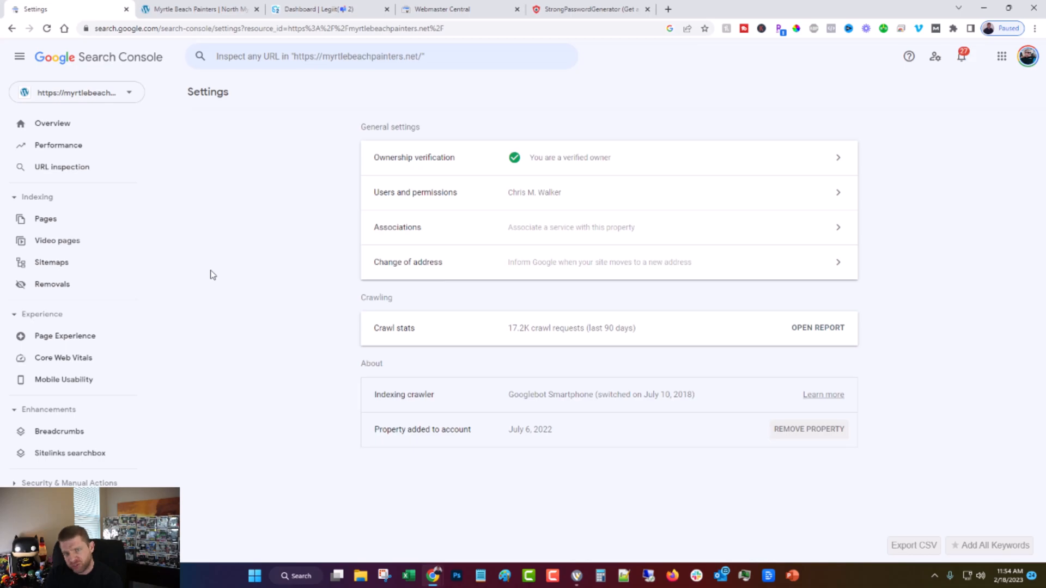
mouse_move(233, 190)
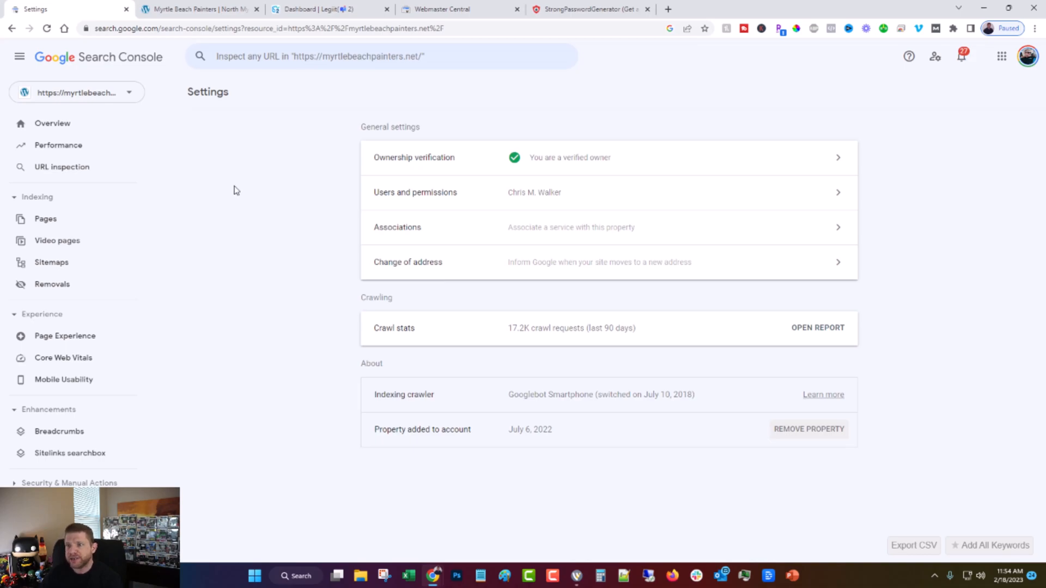
- Return to the Legiit dashboard showing its 96 page speed score
click(327, 9)
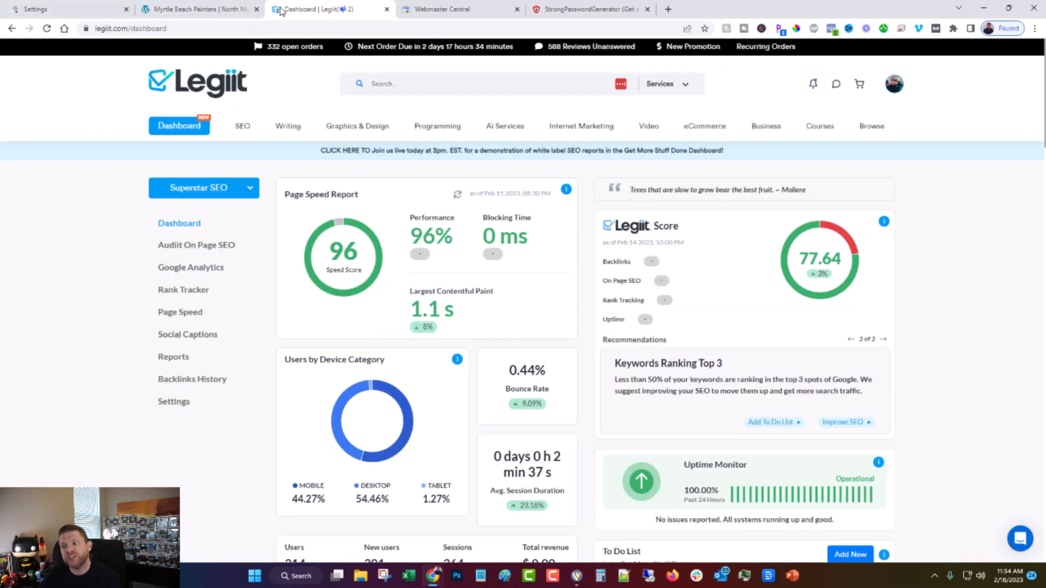
click(885, 339)
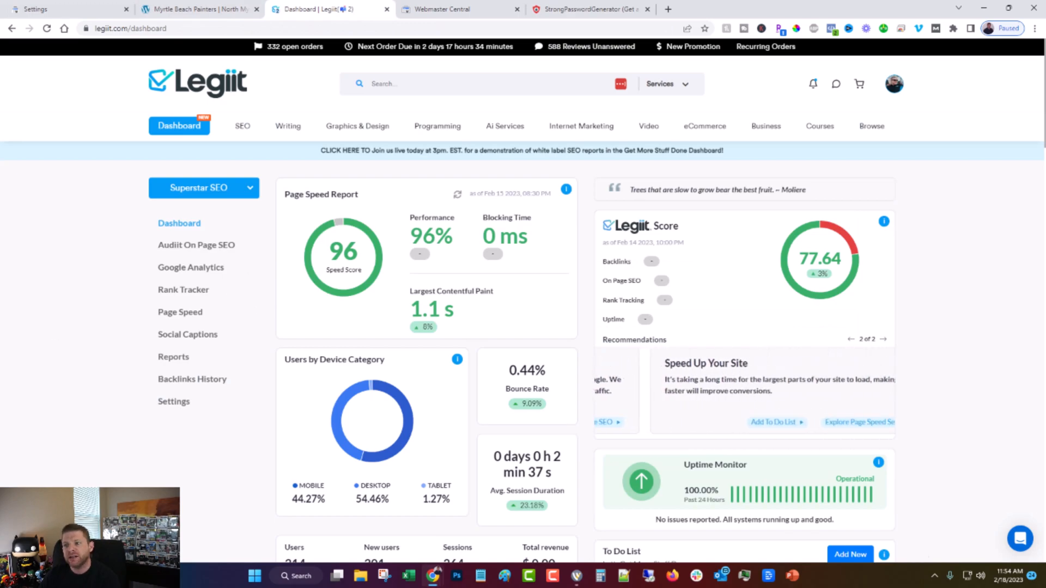
click(1020, 539)
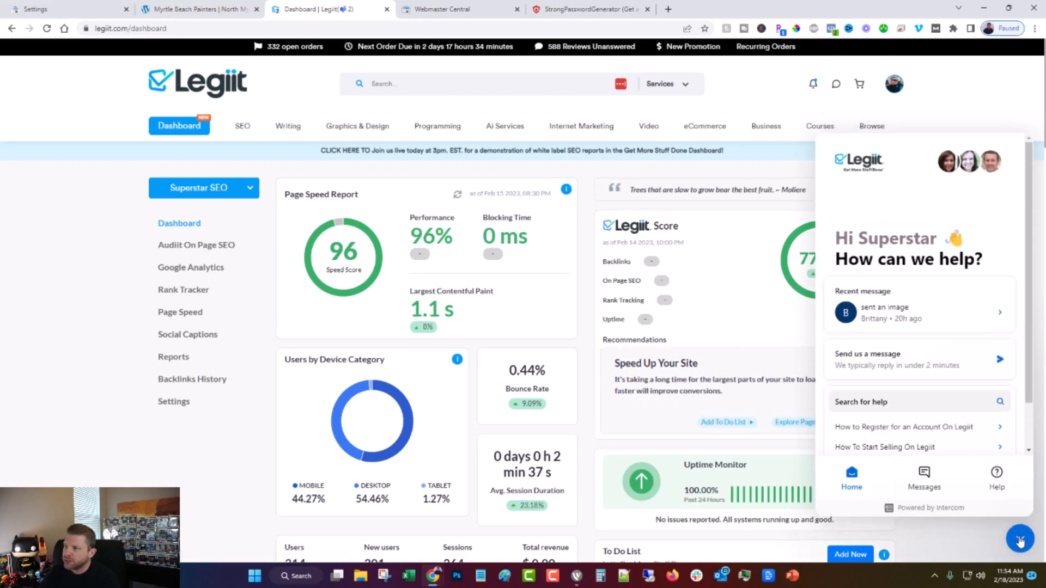
click(1019, 540)
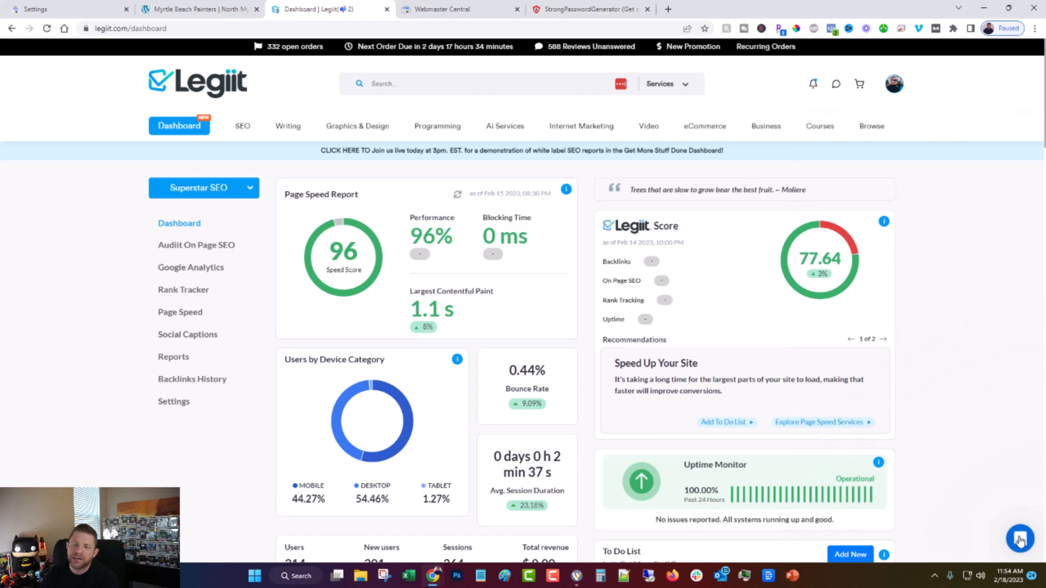
click(882, 339)
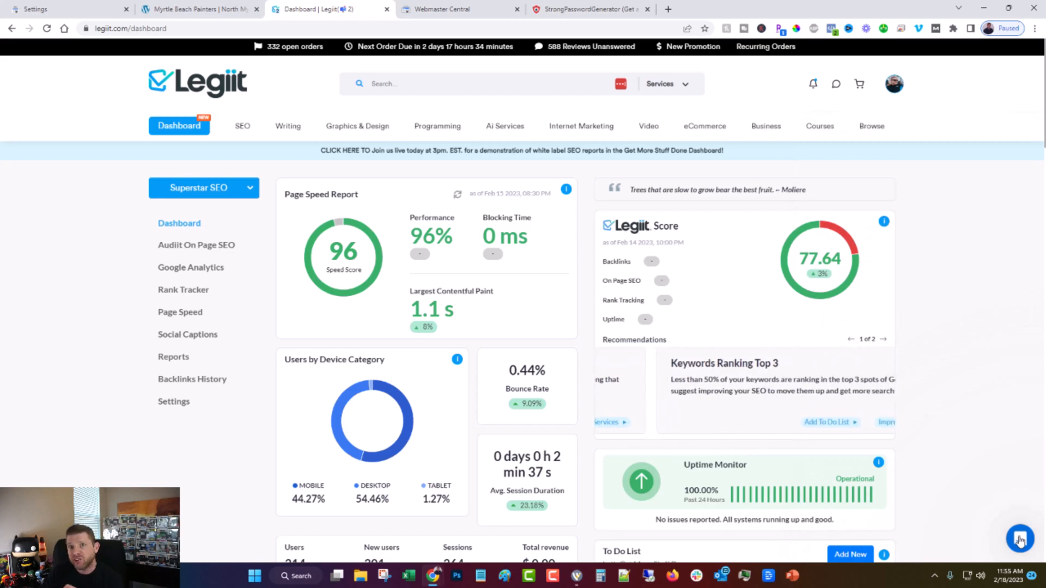
click(883, 339)
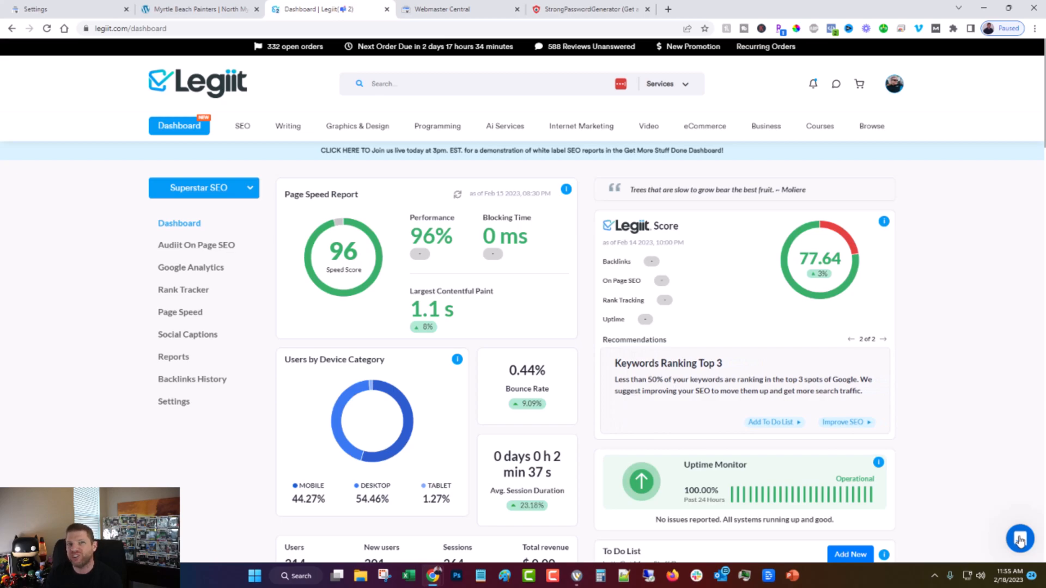
click(879, 339)
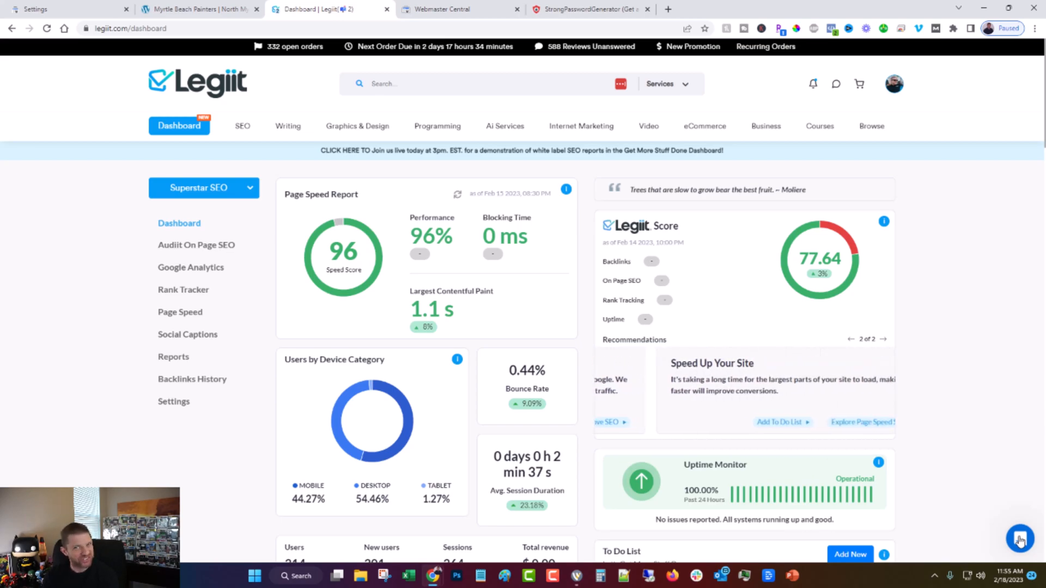
click(852, 339)
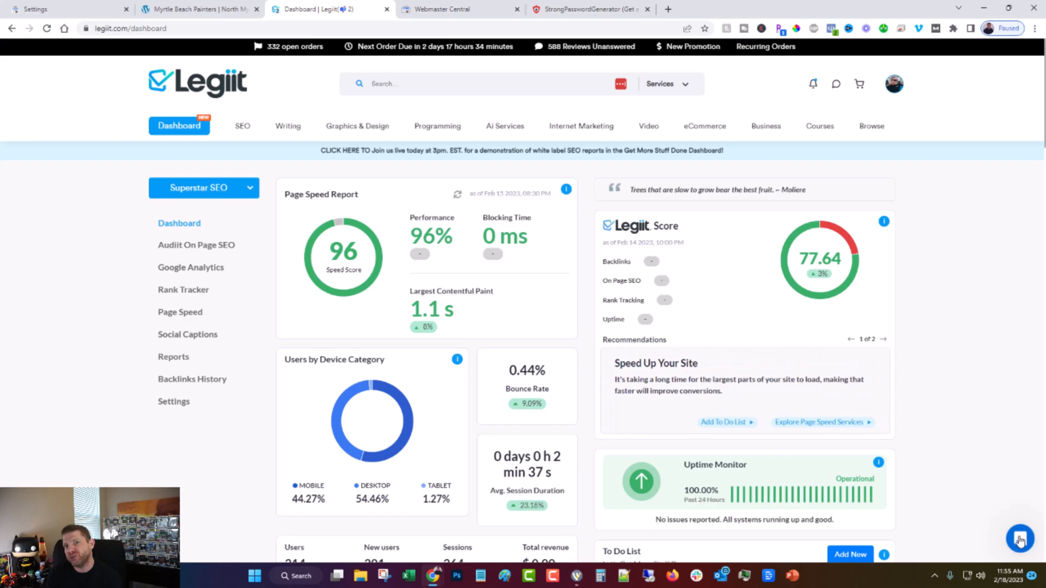